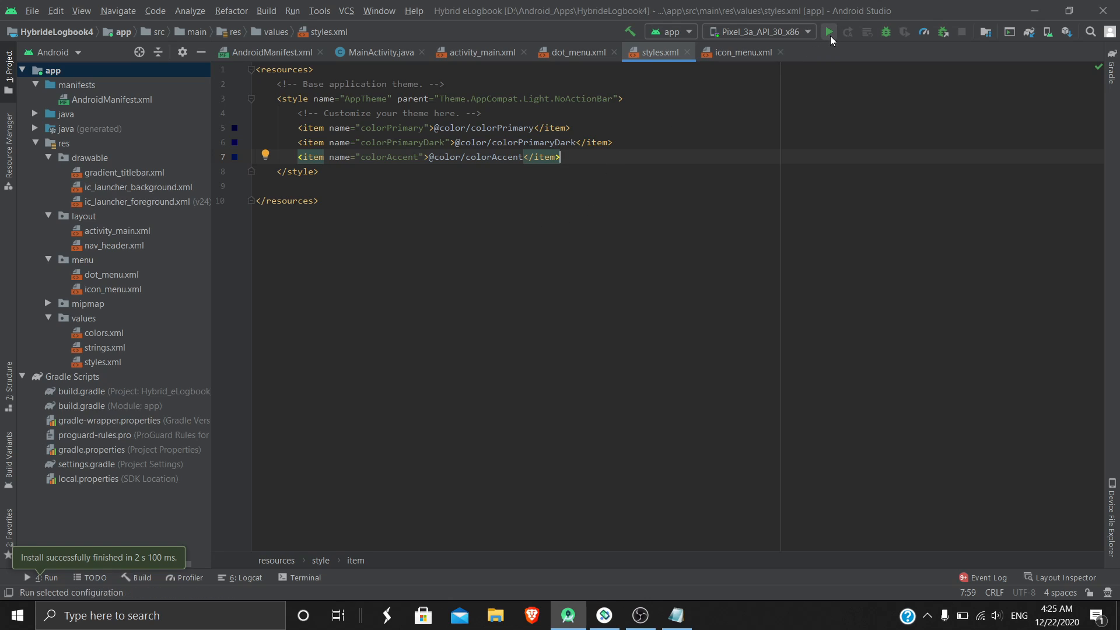
- Run the Hybrid eLogbook app on the Pixel_3a_API_30 emulator
click(828, 31)
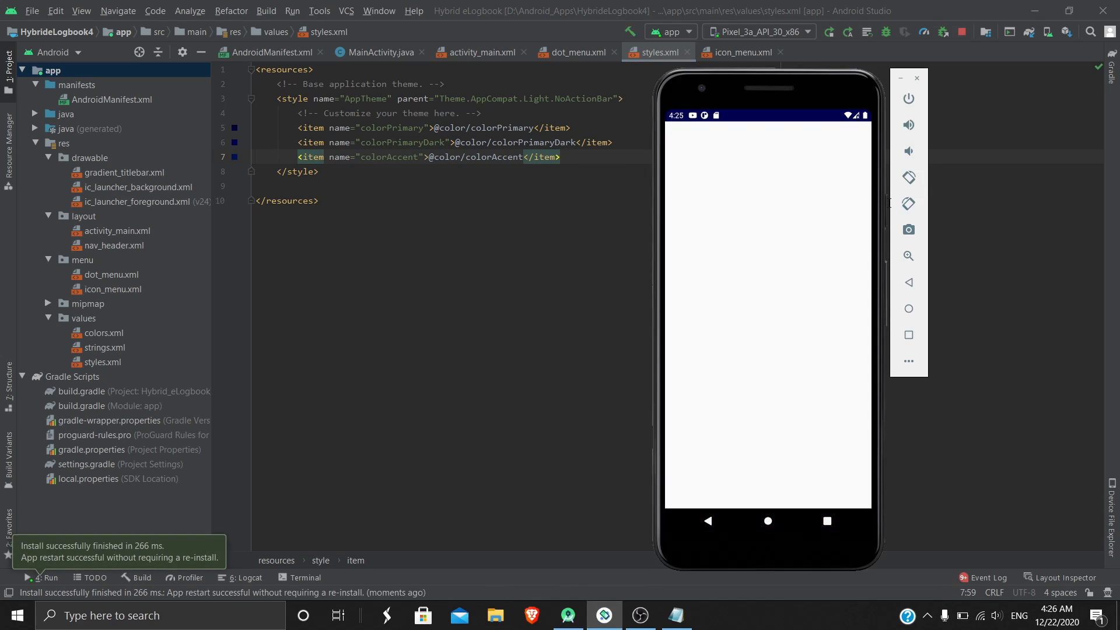
mouse_move(723, 211)
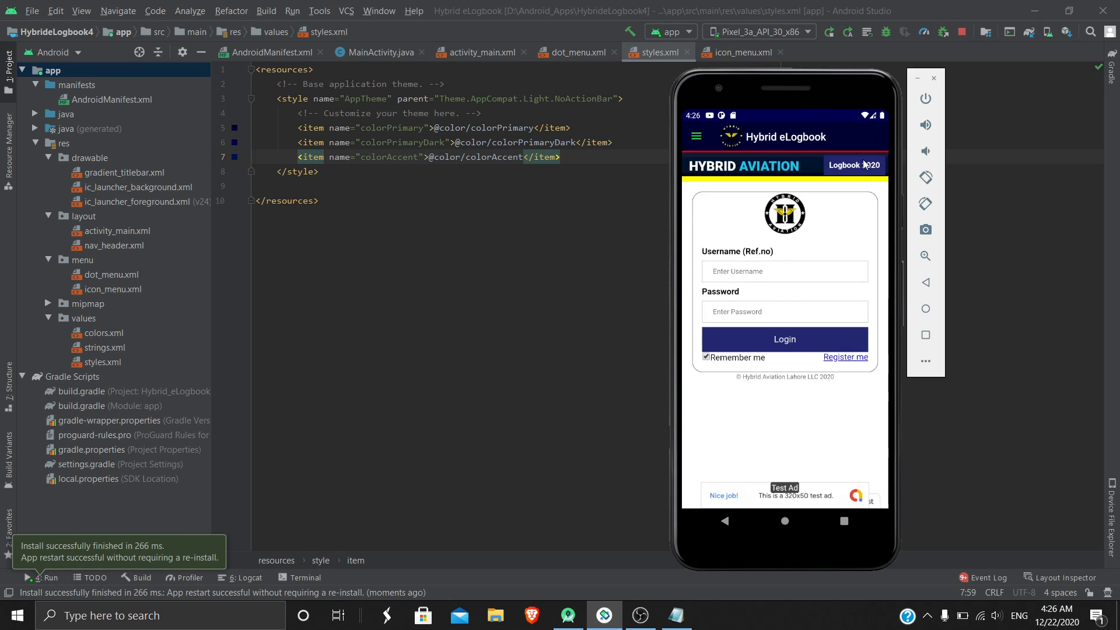
mouse_move(869, 142)
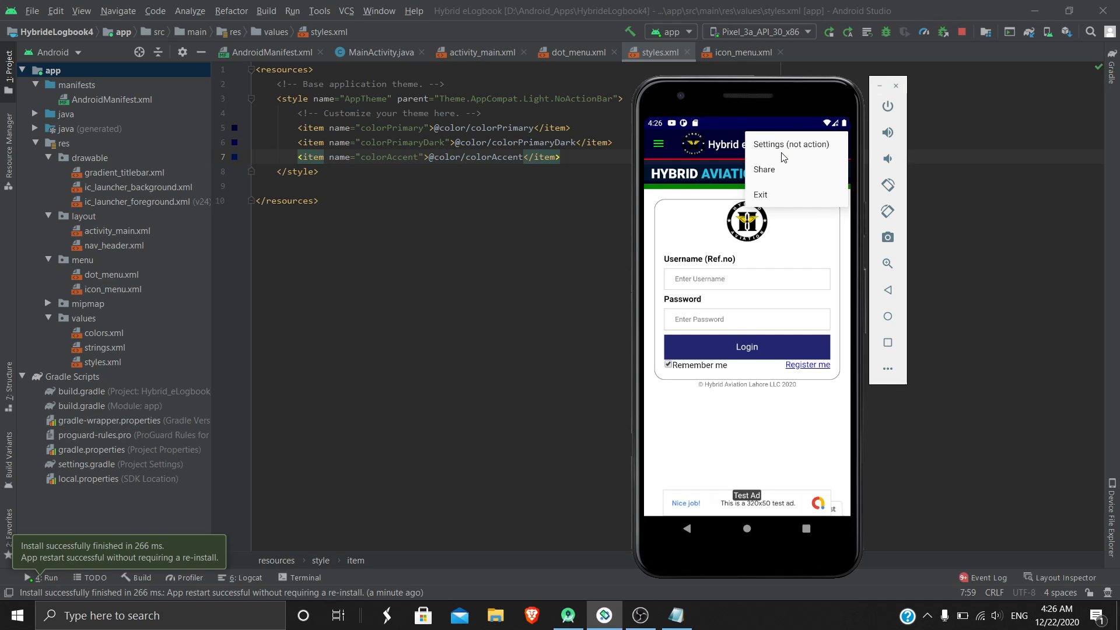
mouse_move(723, 197)
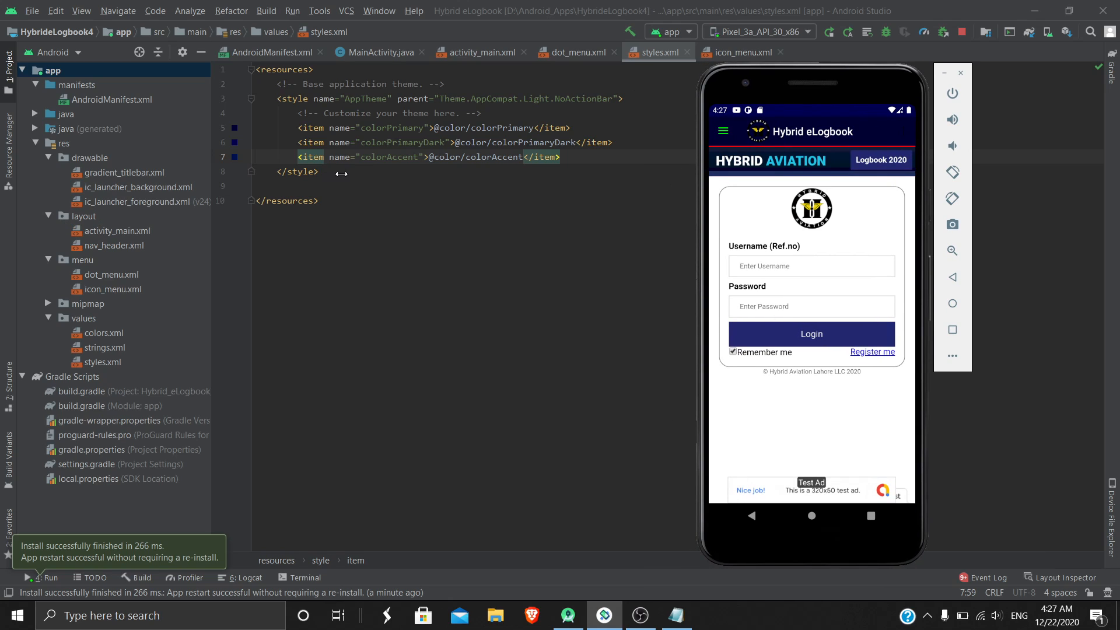
- Put the emulator away and start a new <style name=" element below AppTheme in styles.xml
click(102, 362)
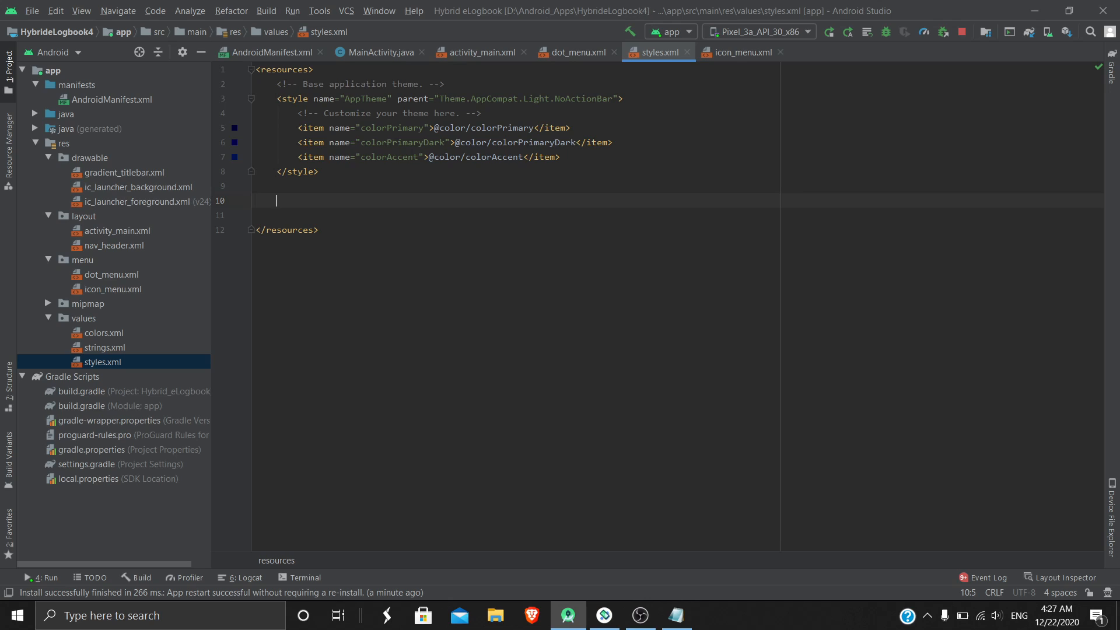
text(<)
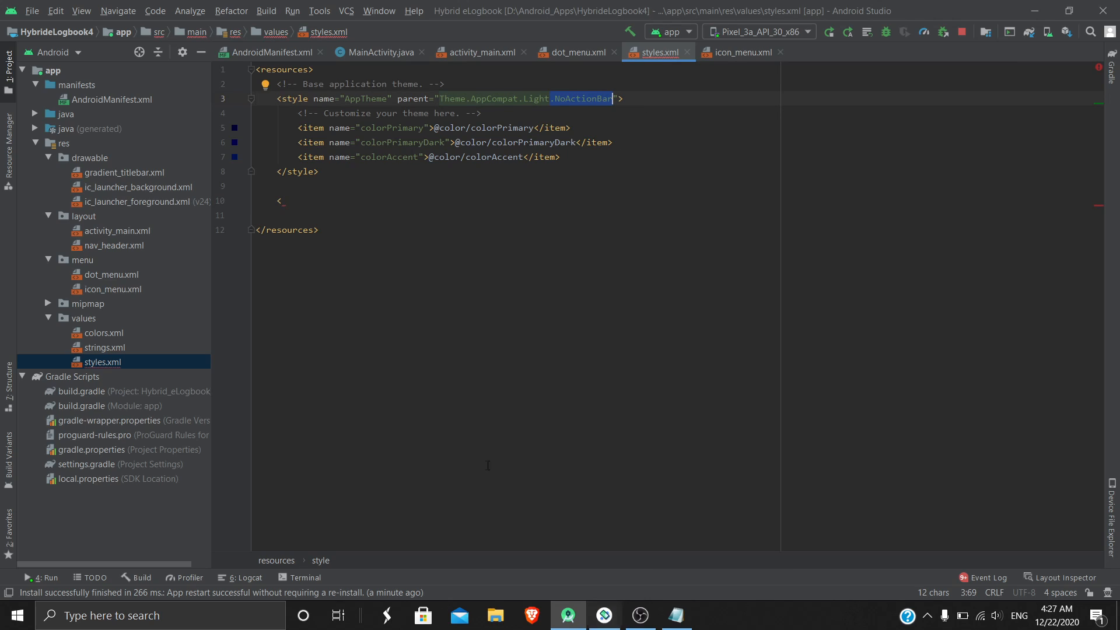
mouse_move(603, 615)
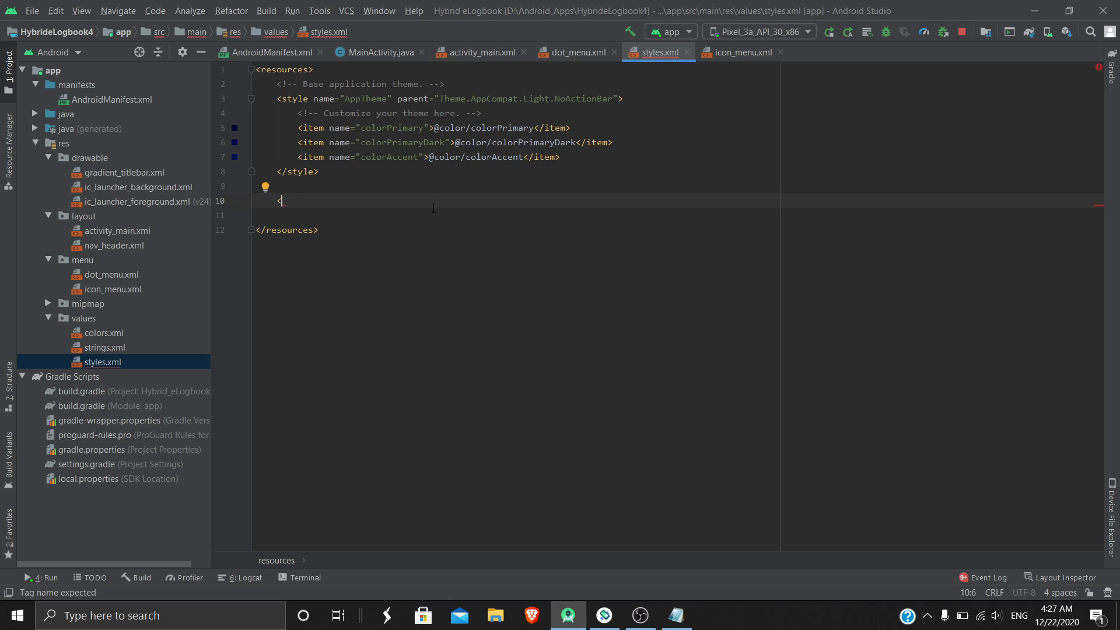
text(<style name=")
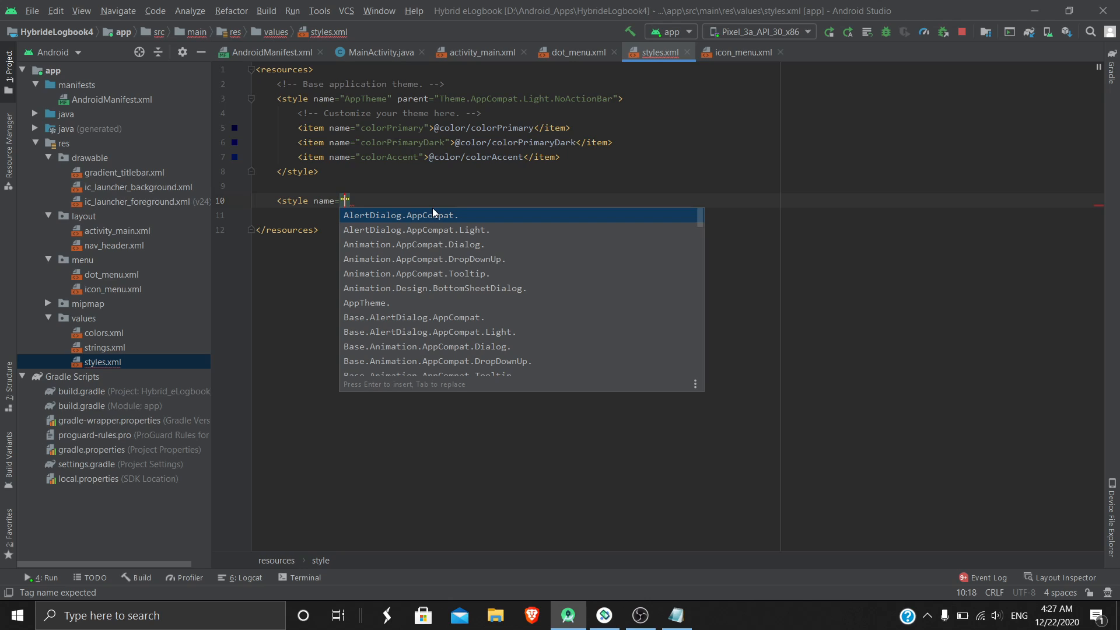
- Name the new style MyTheme and begin its parent attribute
text(MyTh)
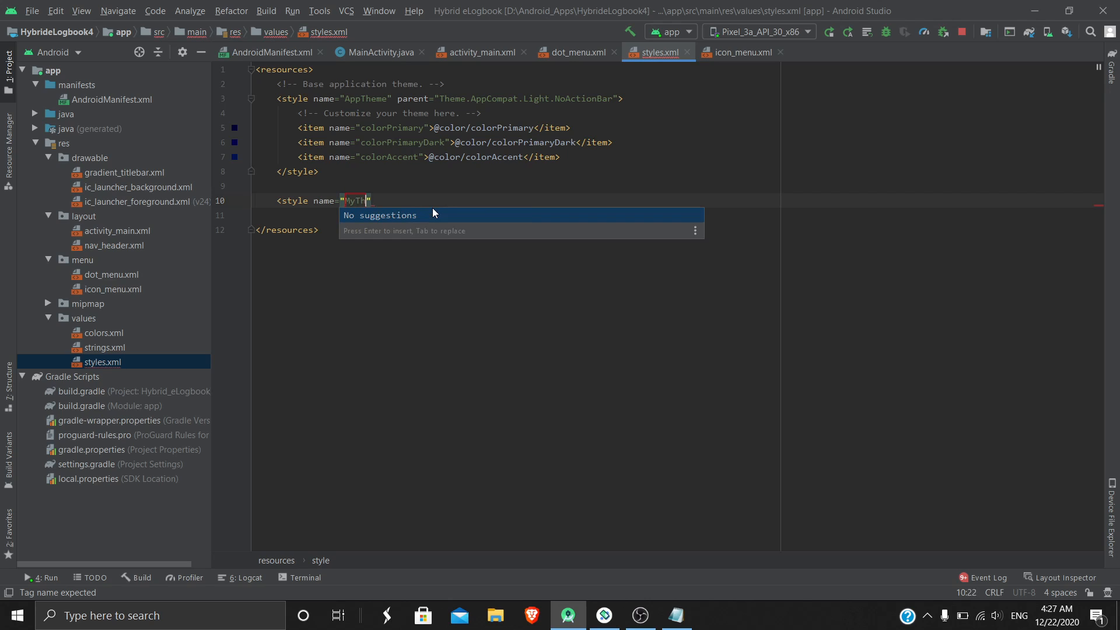
text(eme)
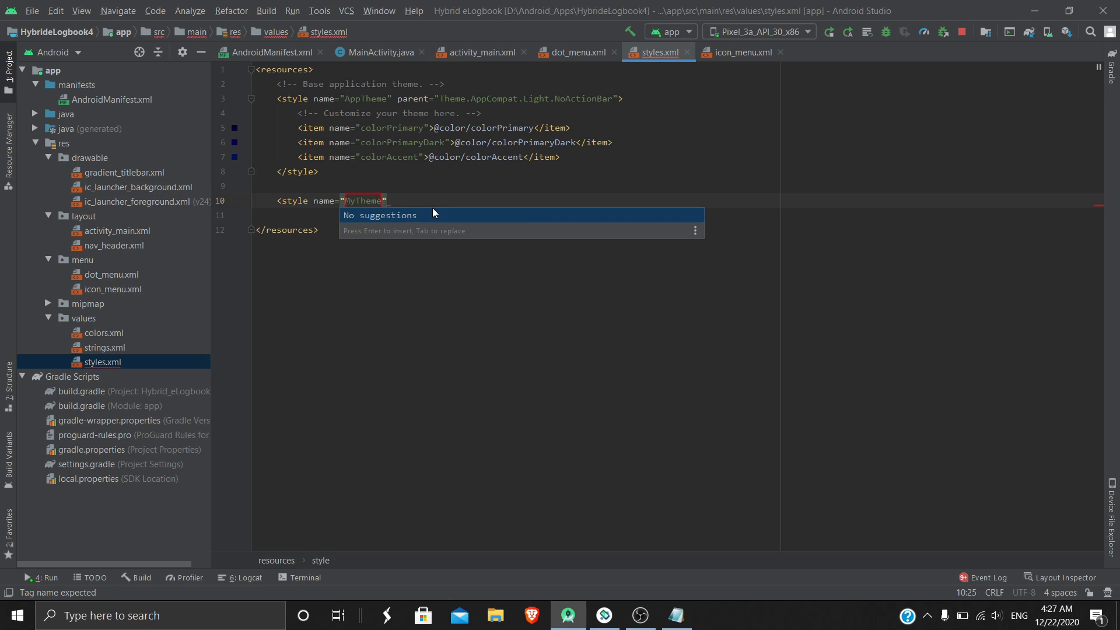
text(2)
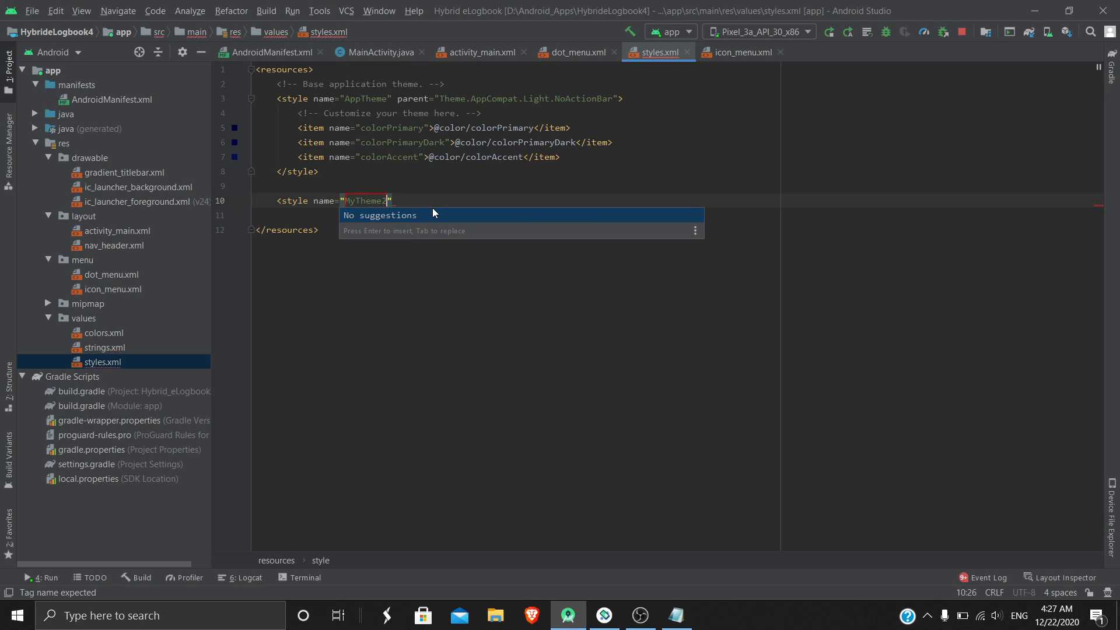
key(Backspace)
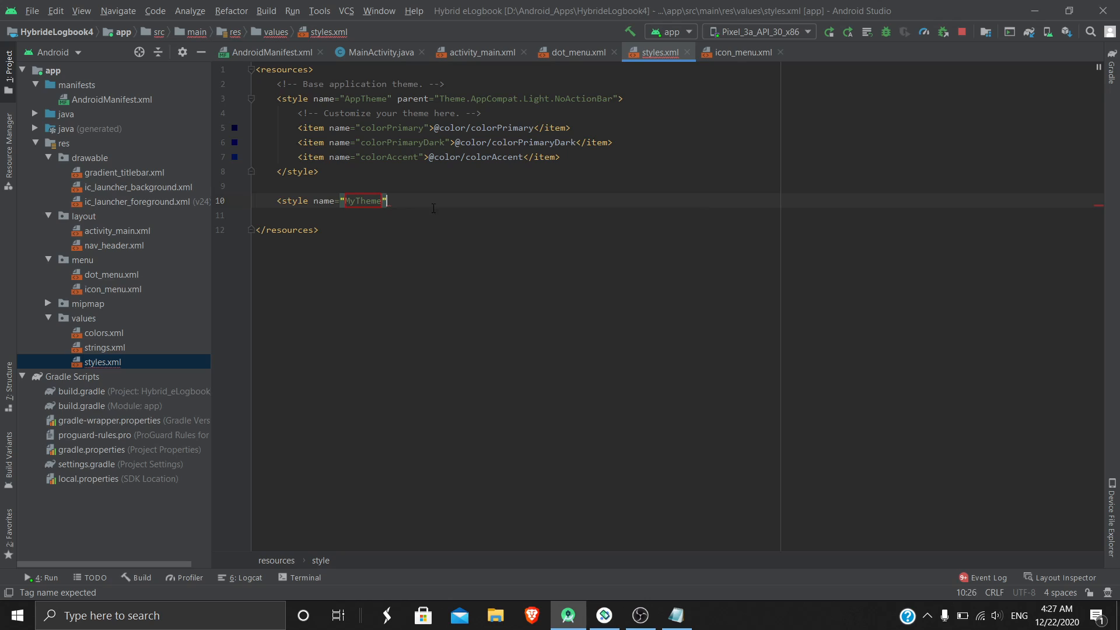
text(parent="android:)
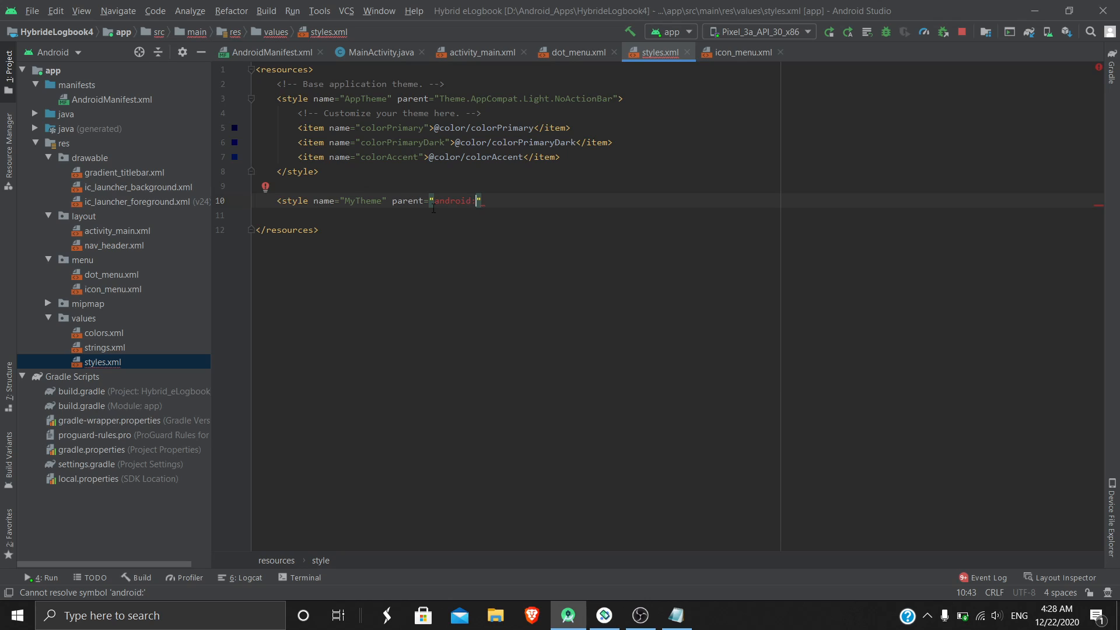
- Set the parent to android:style/Widget.Holo.ActionButton.Overflow and close the style tag
text(style)
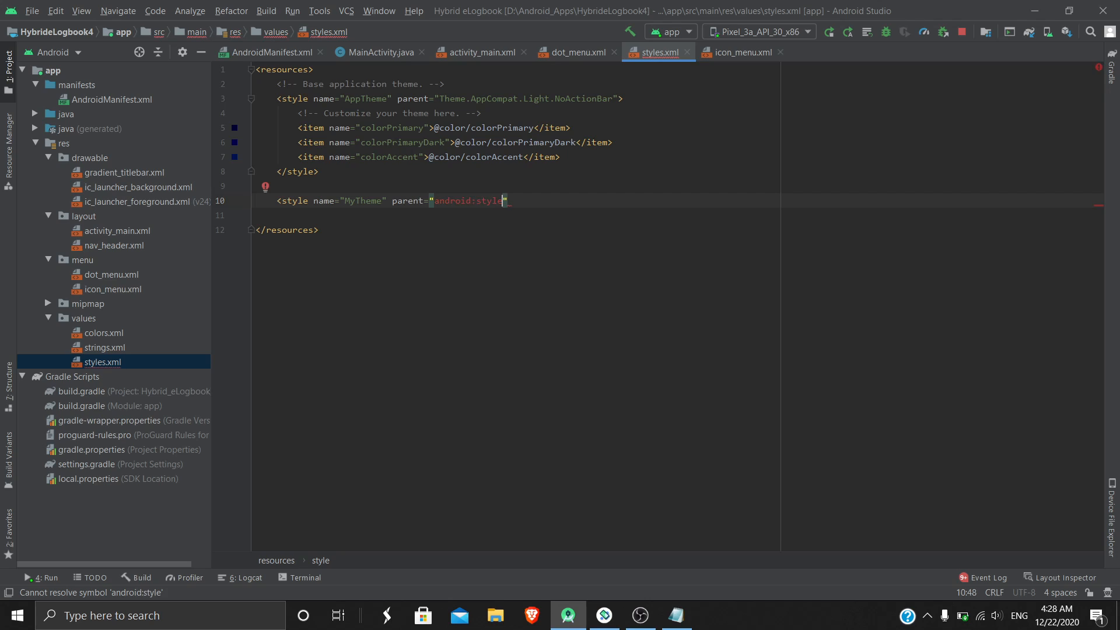
text(/Widget)
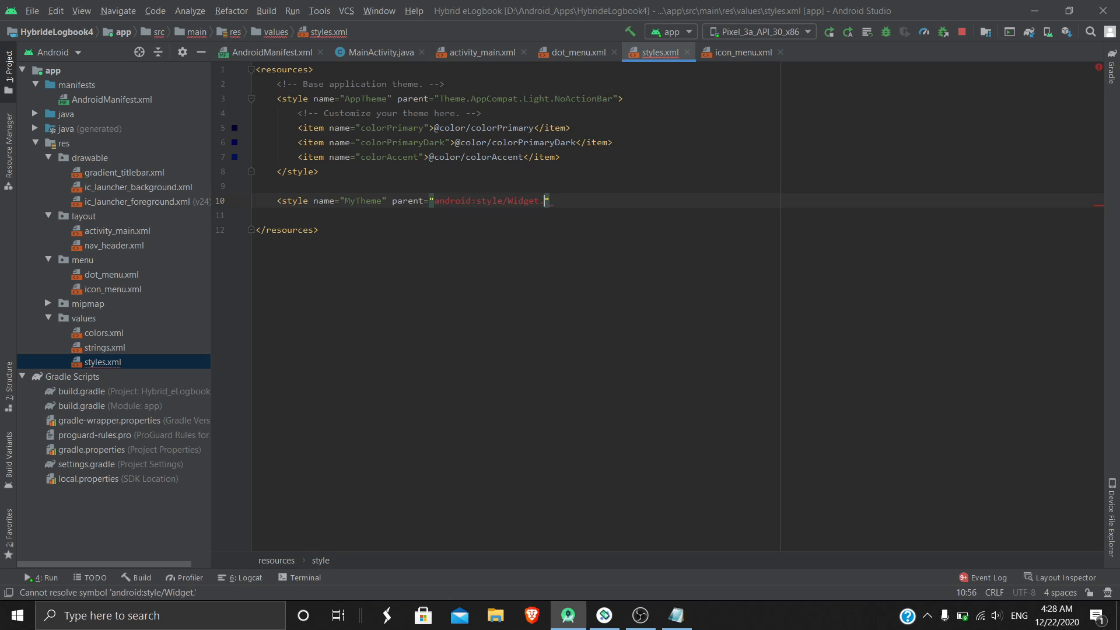
text(.Hol)
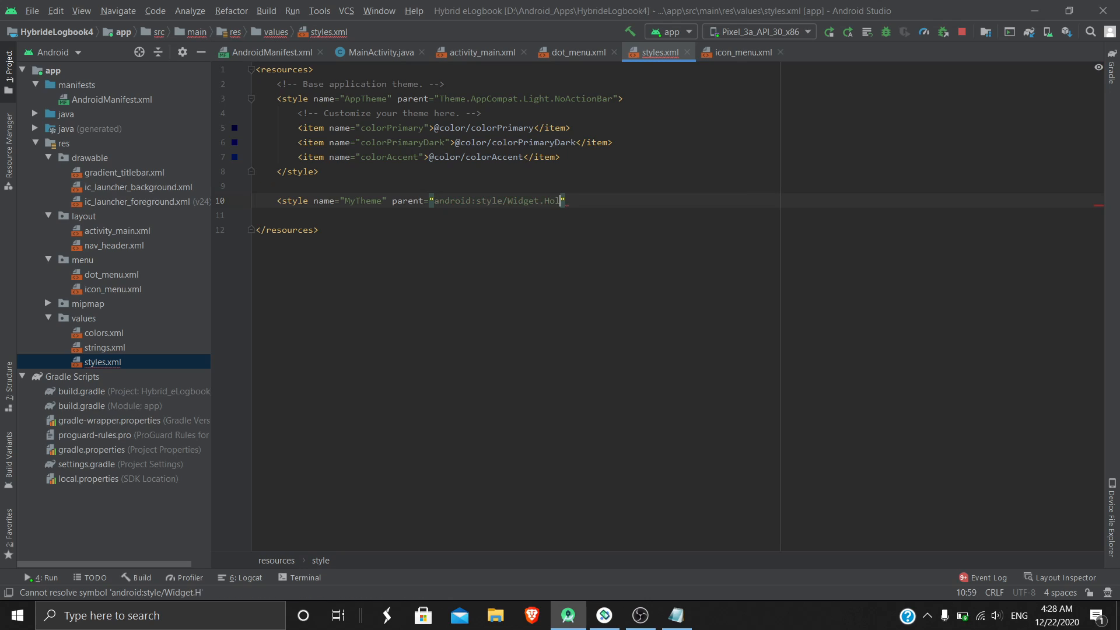
text(.Acti)
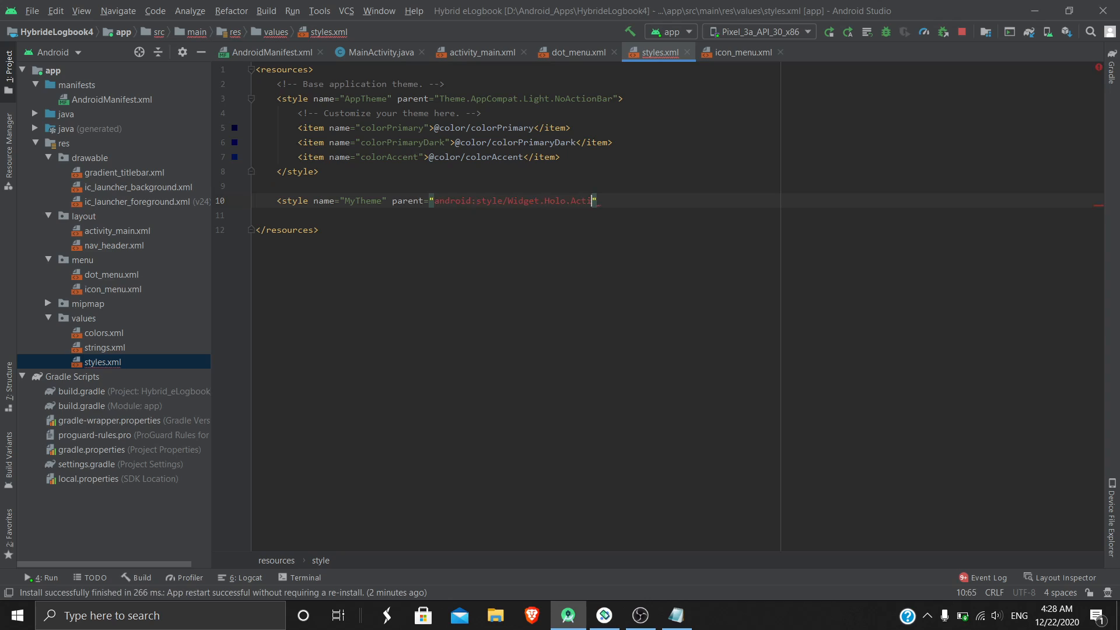
text(onButton)
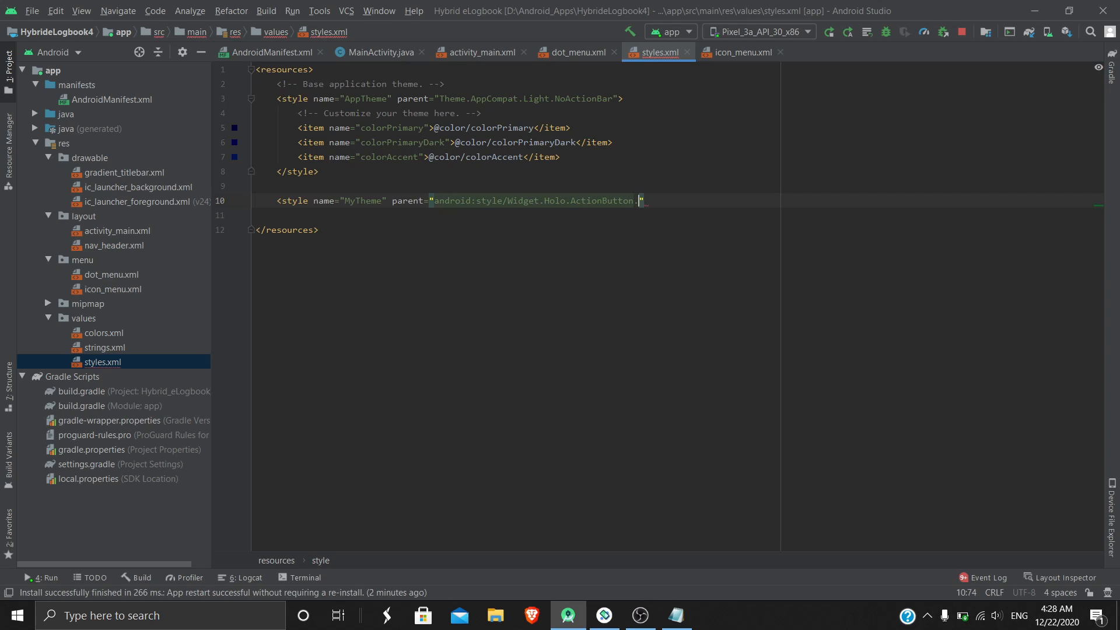
text(.Overflow)
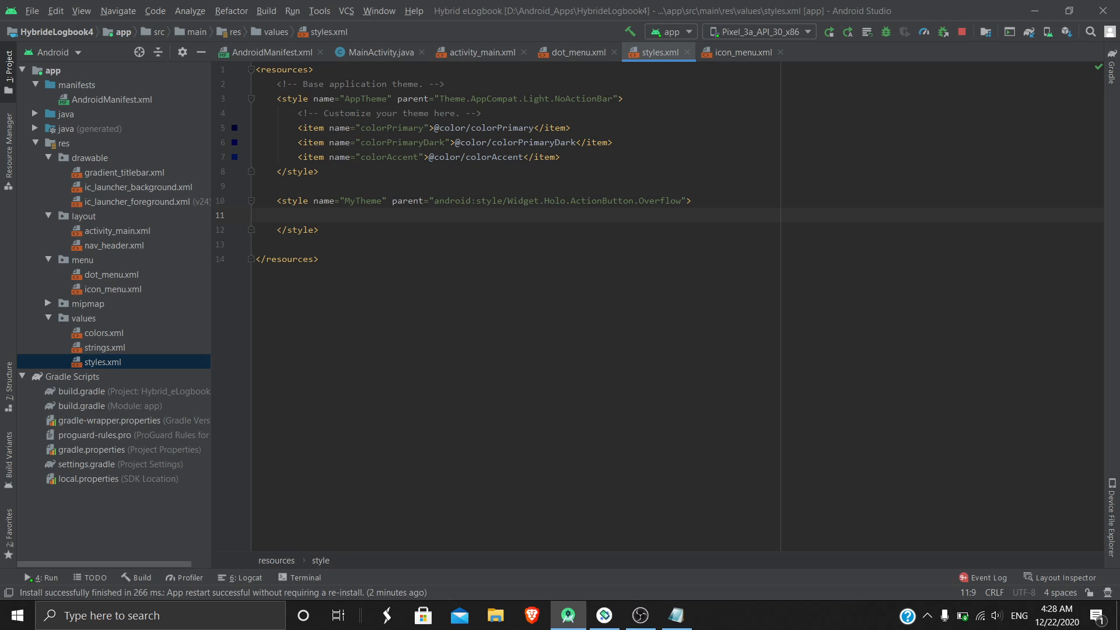
- Add an empty <item name="android:src"></item> inside MyTheme
text(<item)
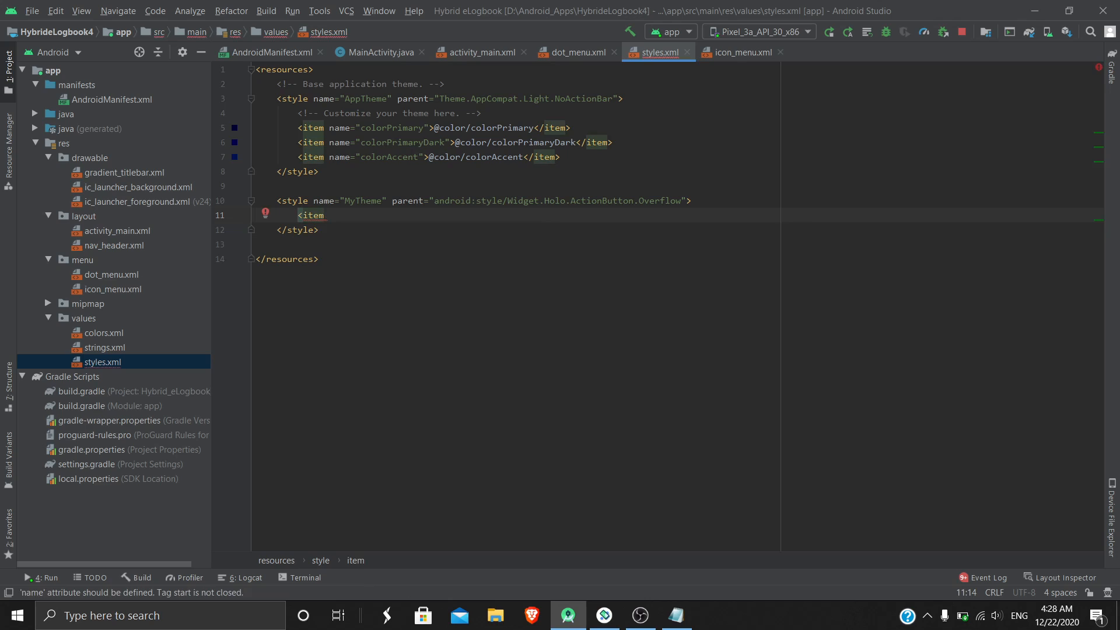
text(name="")
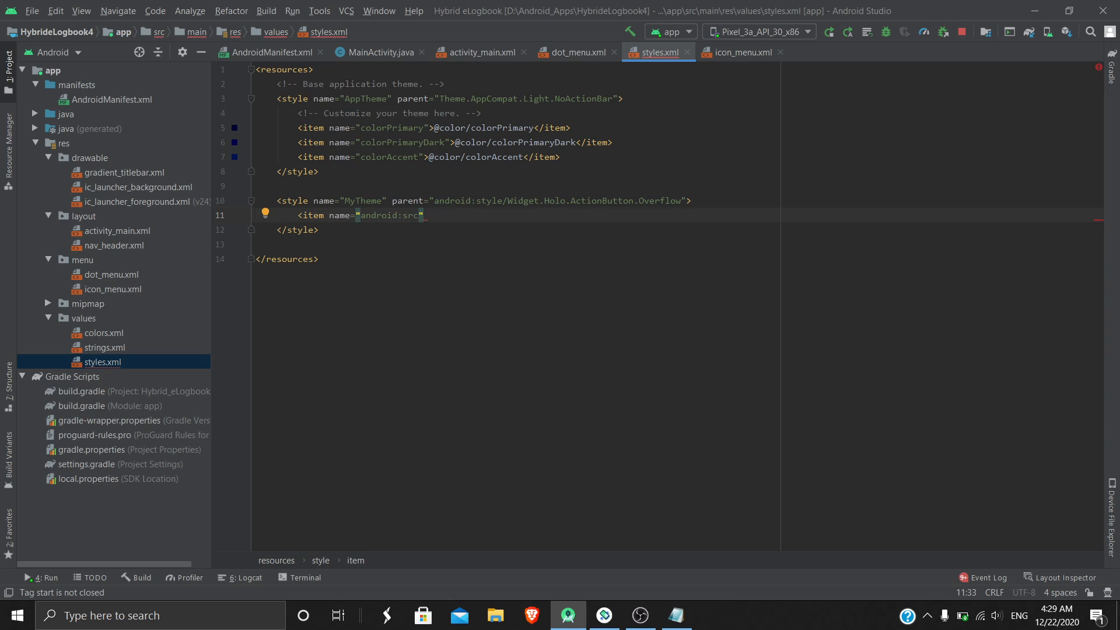
mouse_move(281, 215)
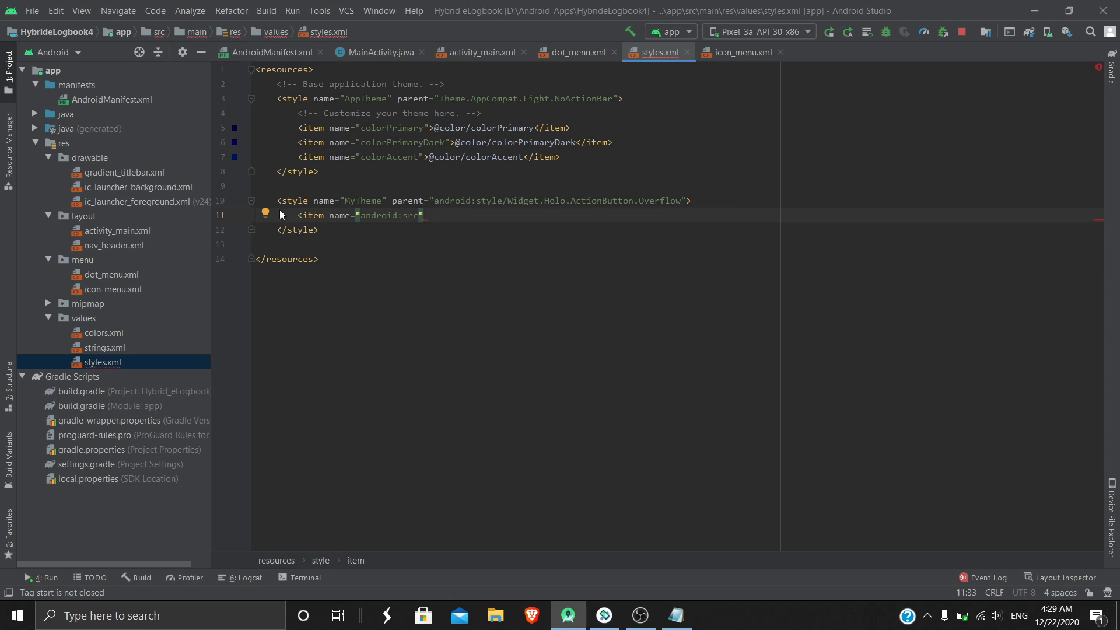
double_click(407, 215)
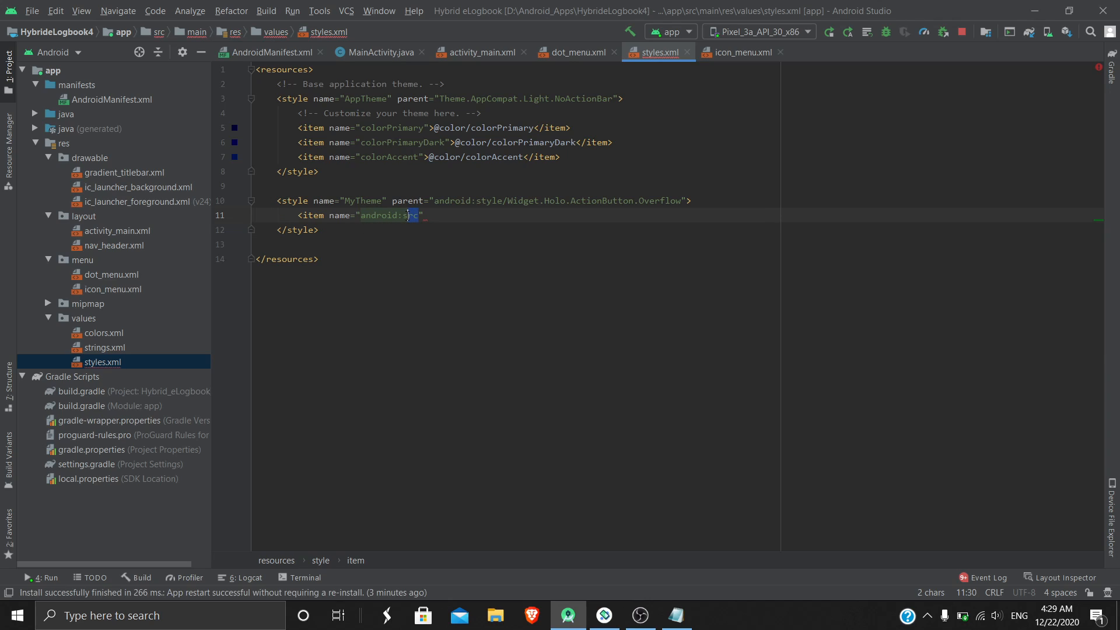
double_click(386, 215)
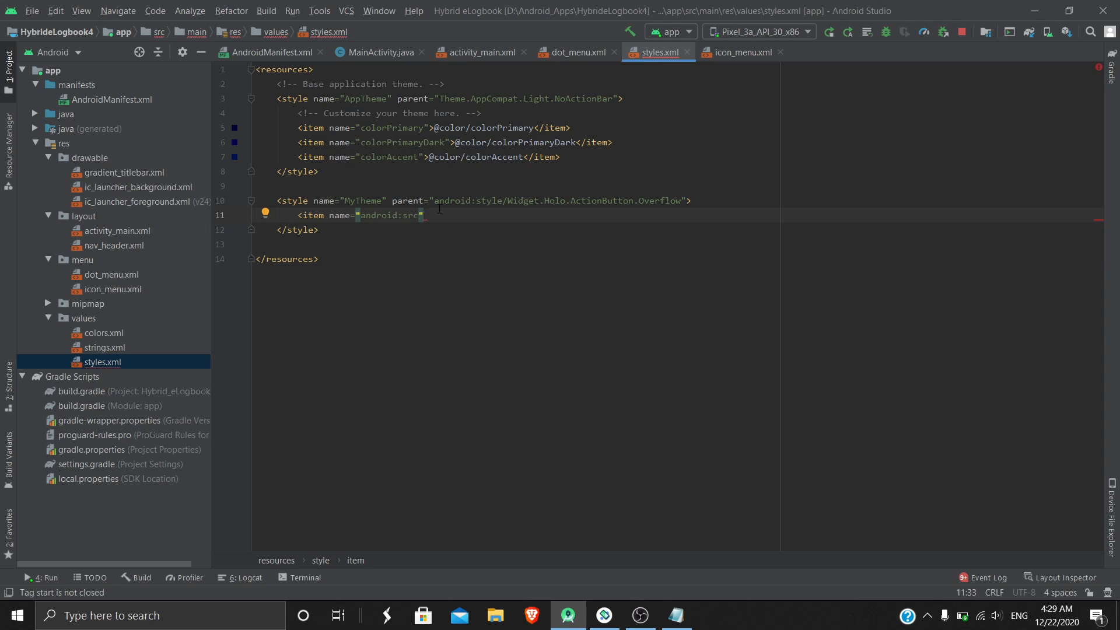
text(></item>)
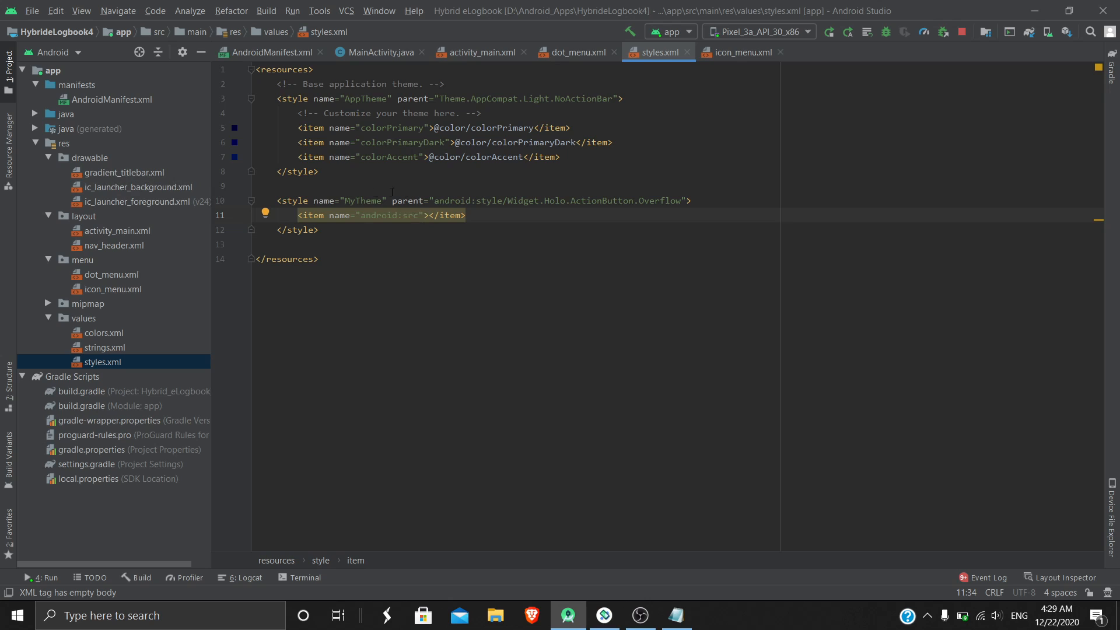
mouse_move(88, 160)
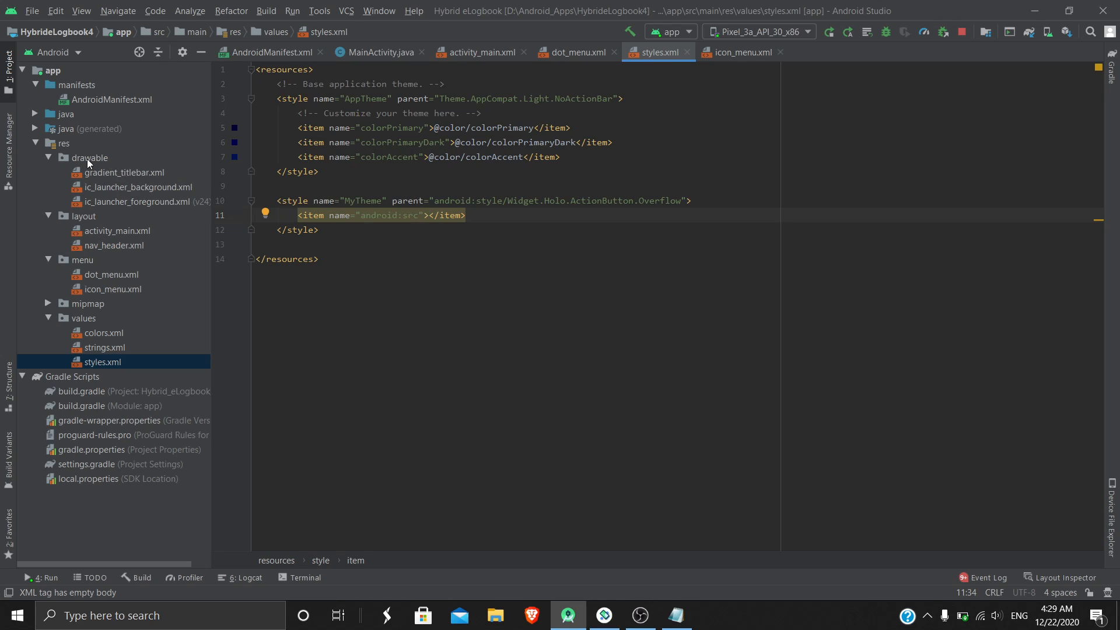
- Start a new Vector Asset from res and choose the vertical three-dot more vert clip art
right_click(89, 158)
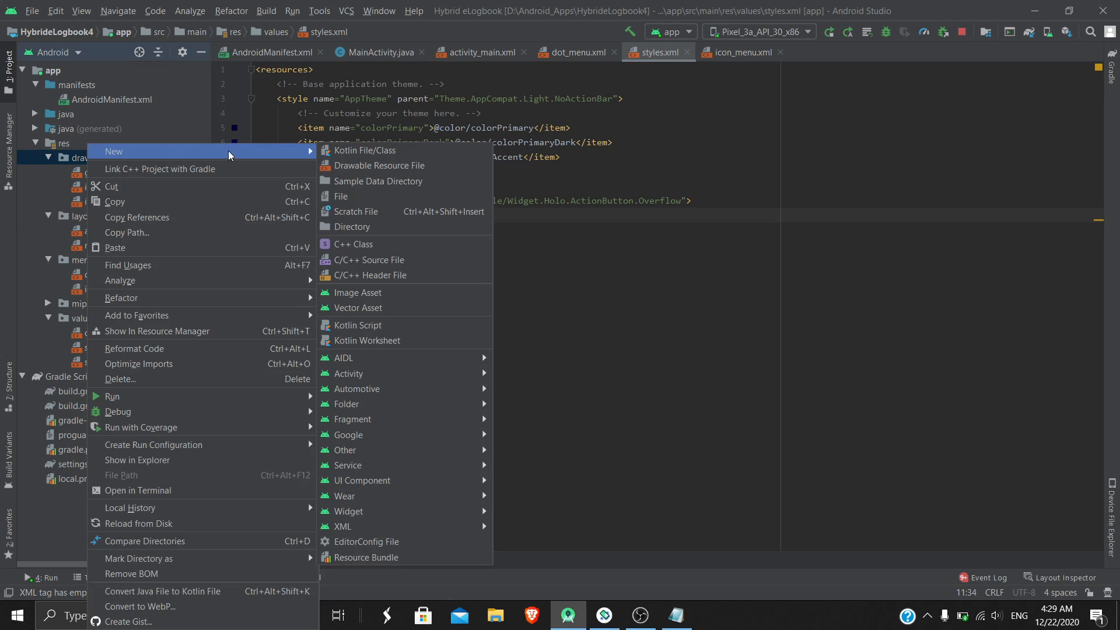
mouse_move(357, 291)
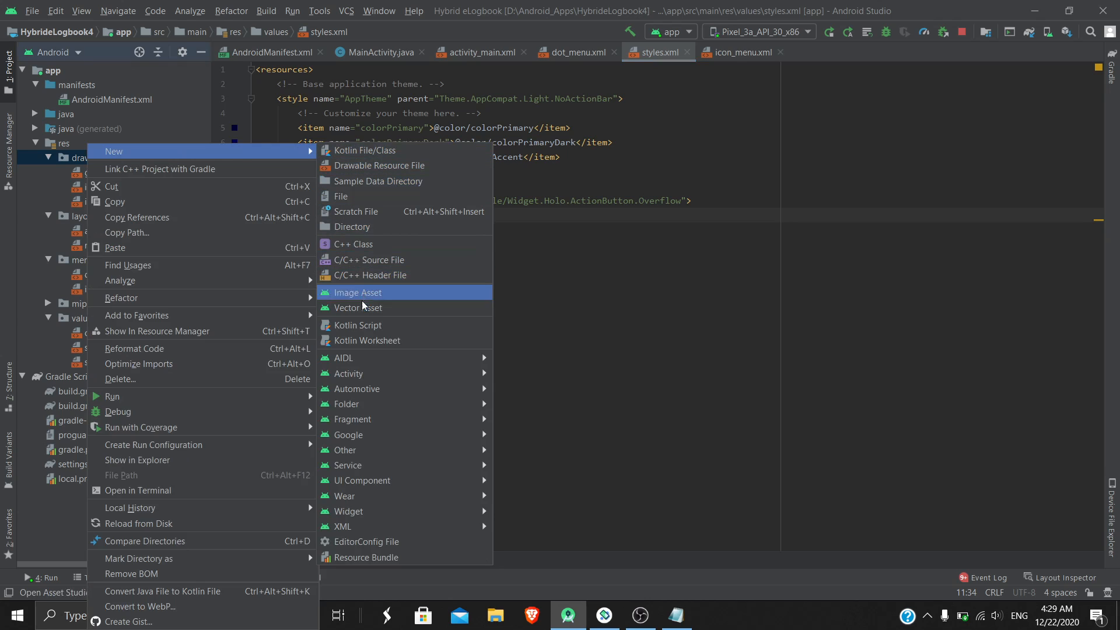
click(358, 306)
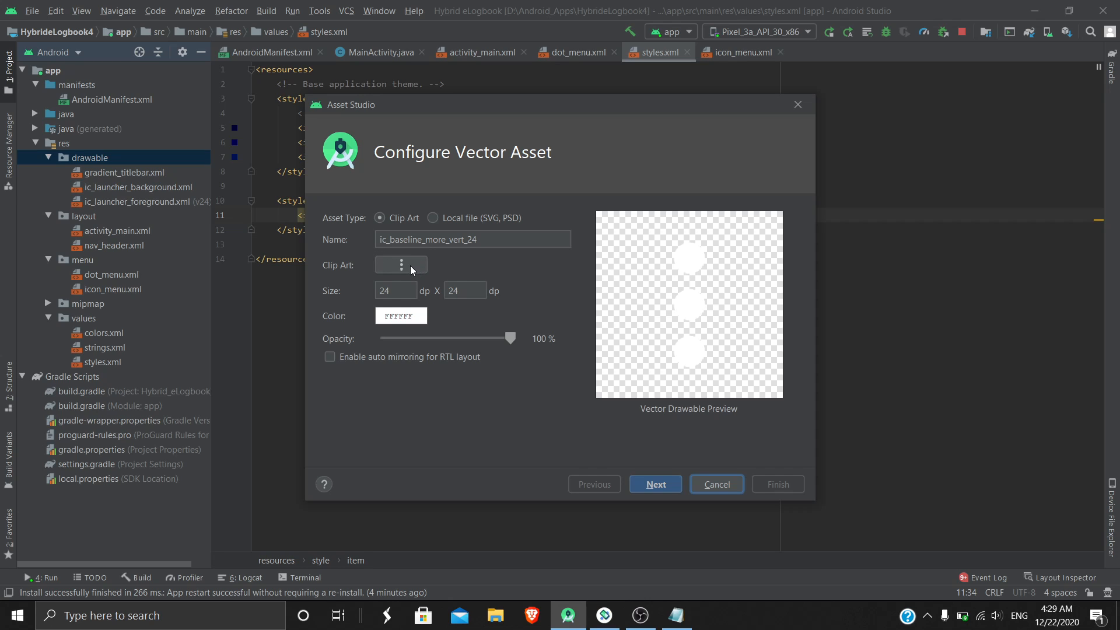
click(400, 265)
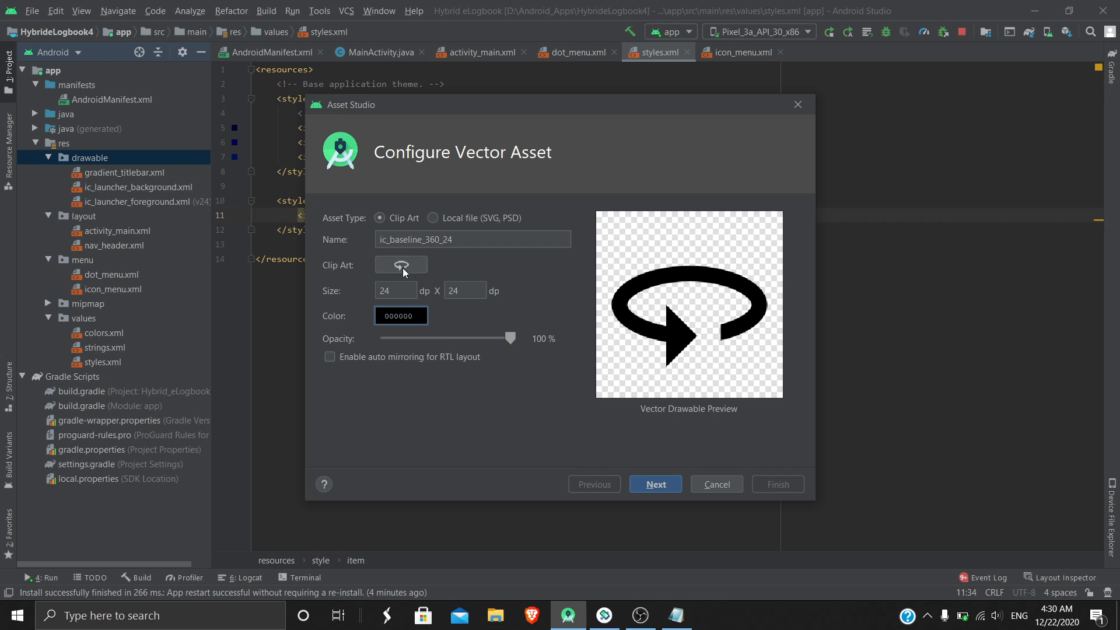
click(402, 265)
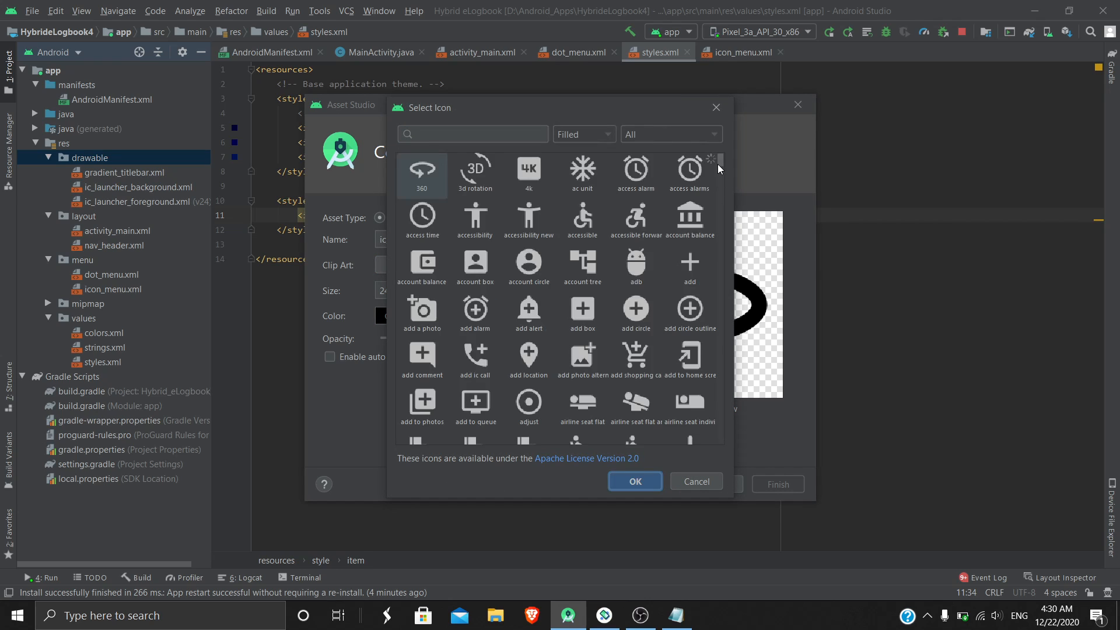
scroll(down, 3)
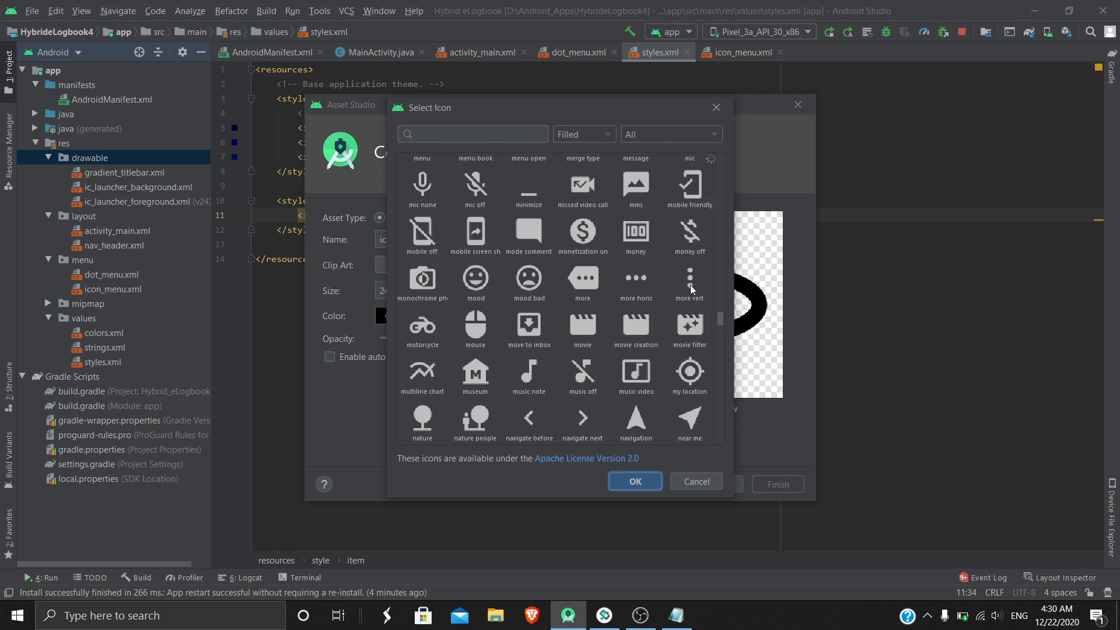
click(689, 283)
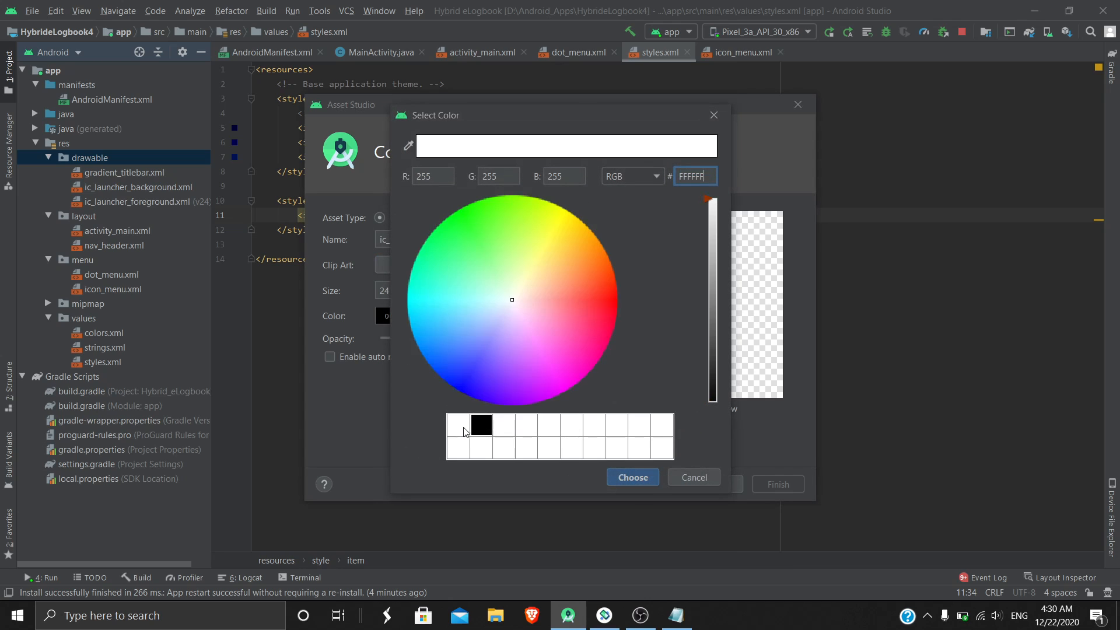
- Set the icon colour to white FFFFFF and generate ic_baseline_more_vert_24 in drawable
click(632, 477)
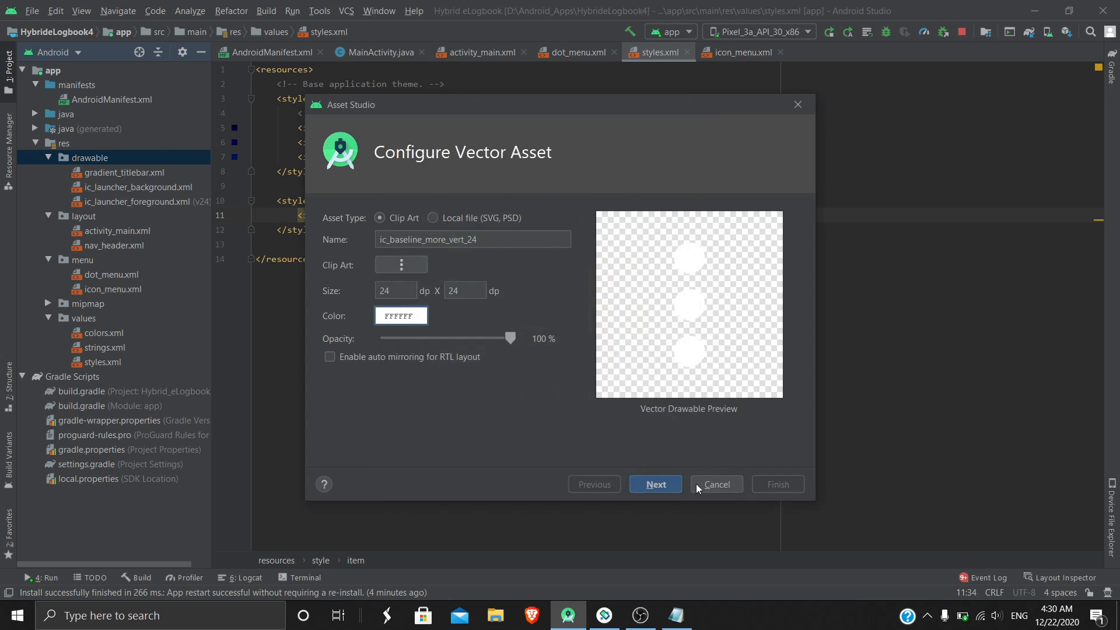
click(655, 485)
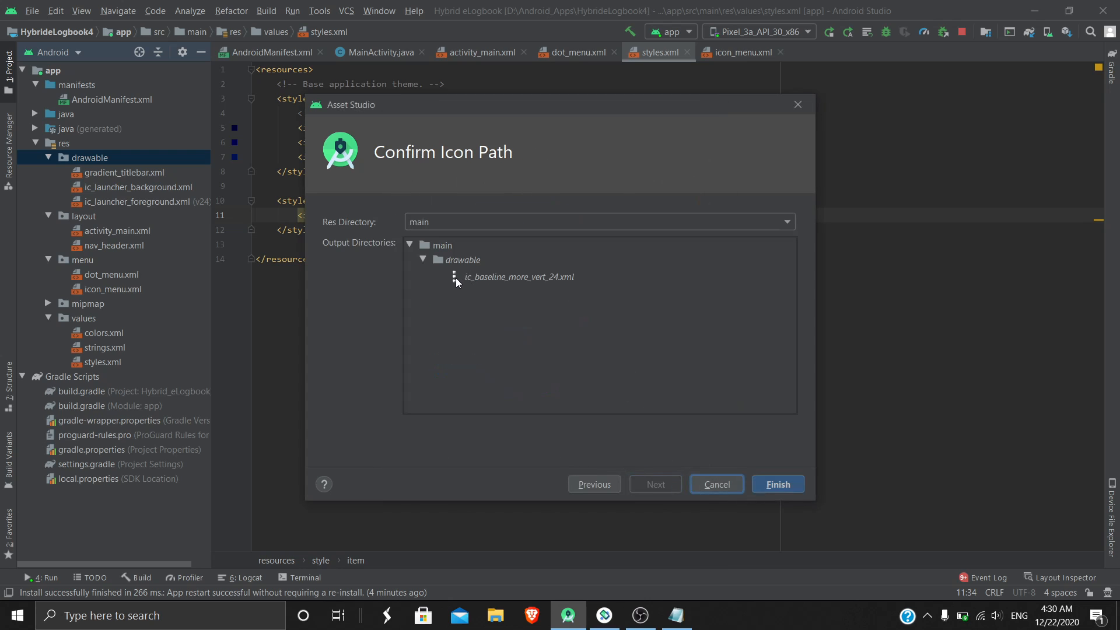
click(777, 484)
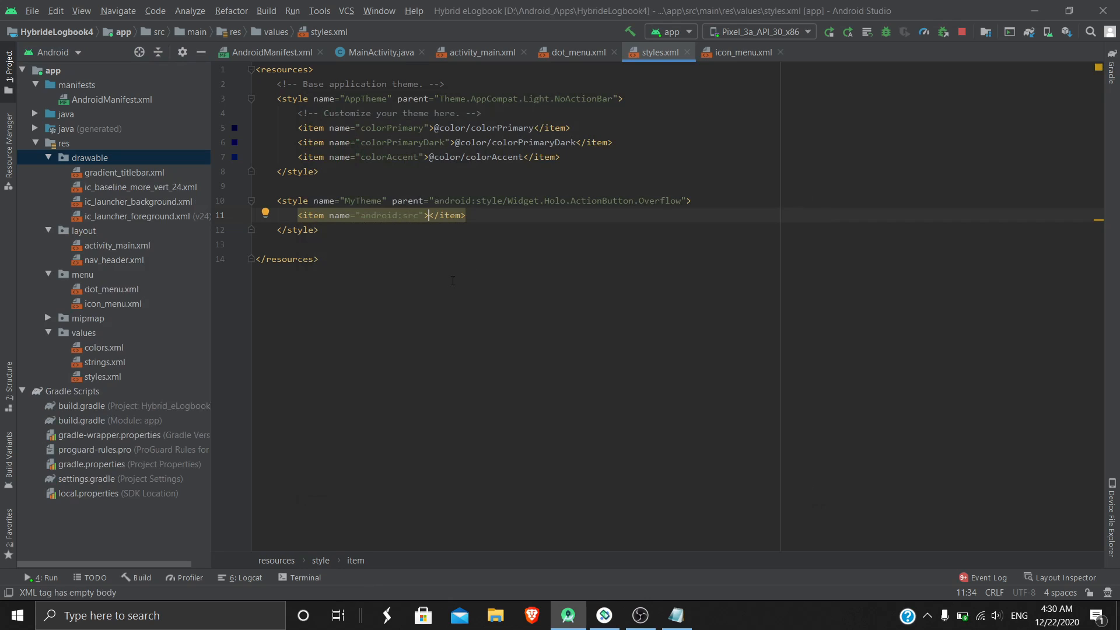
text(@)
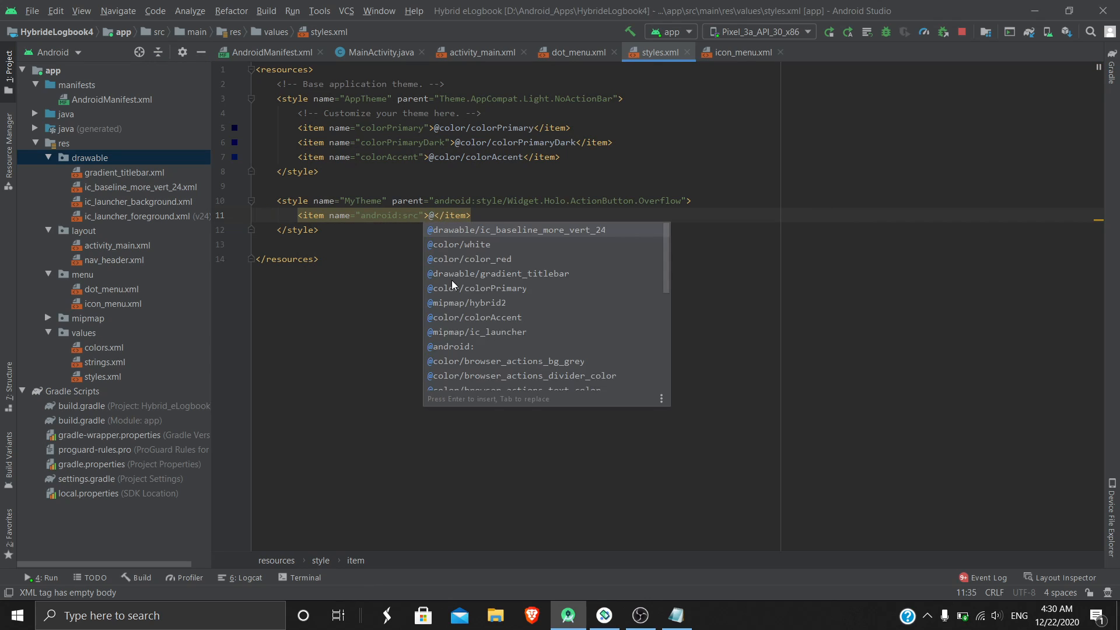
click(514, 230)
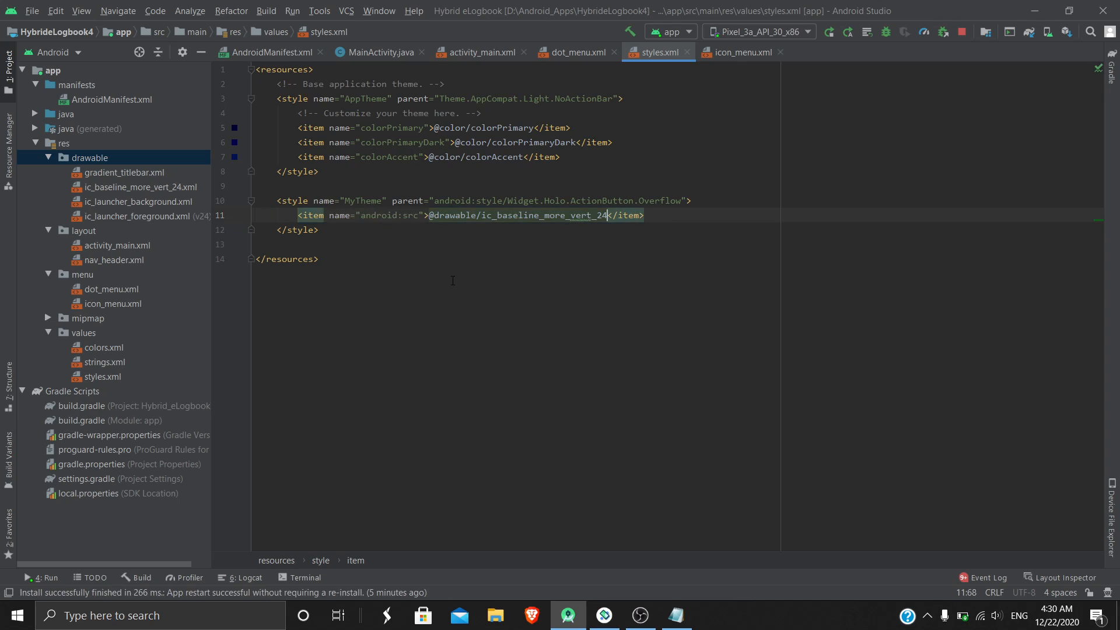
mouse_move(90, 192)
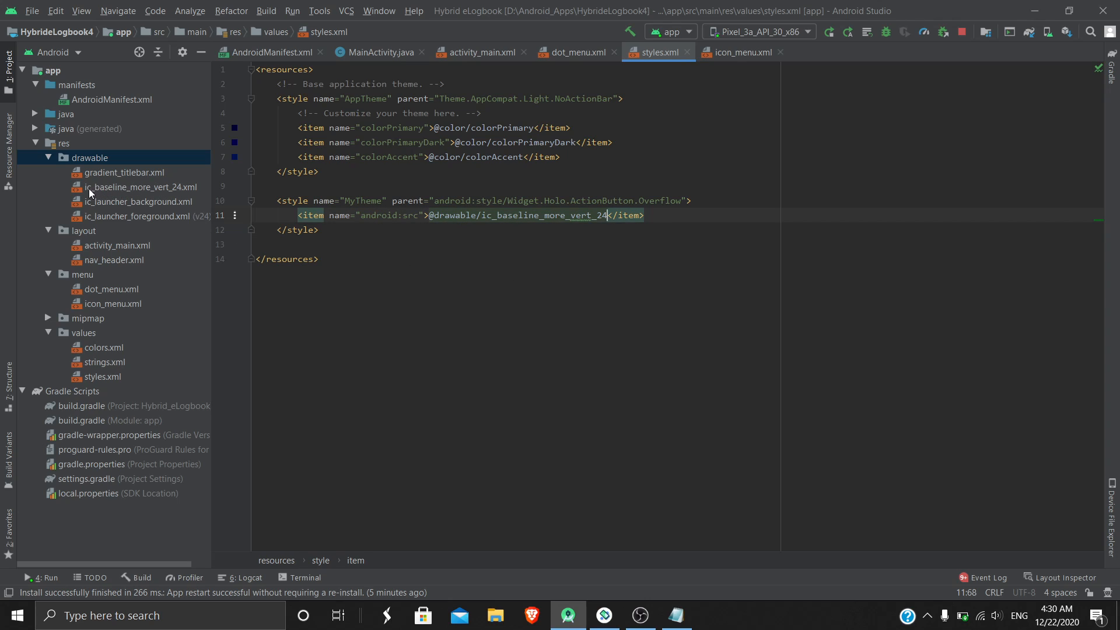
mouse_move(91, 195)
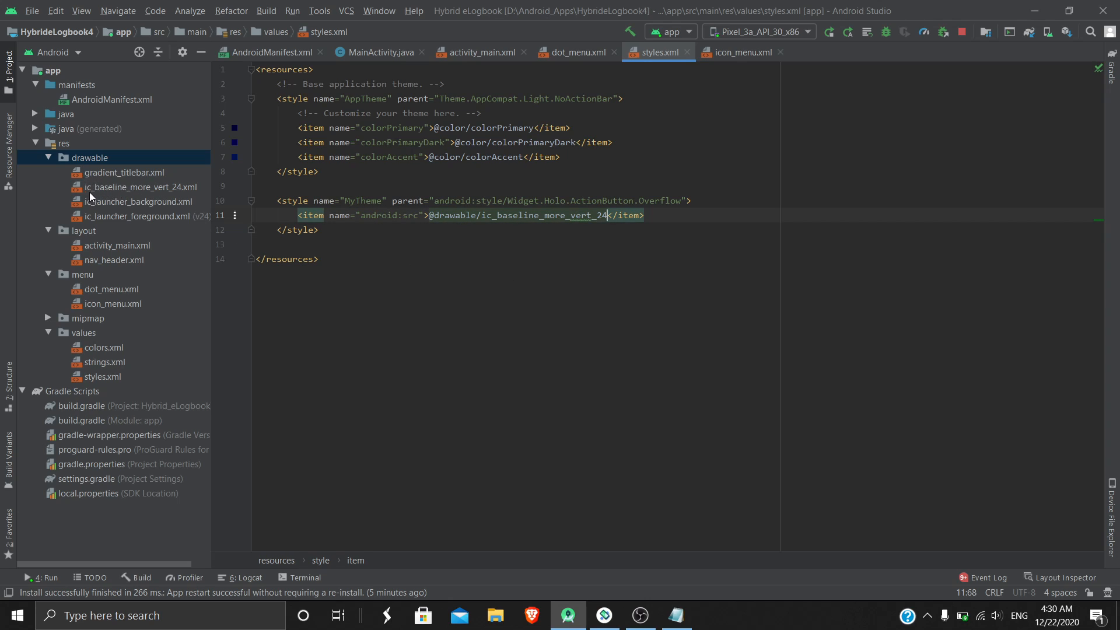
mouse_move(179, 196)
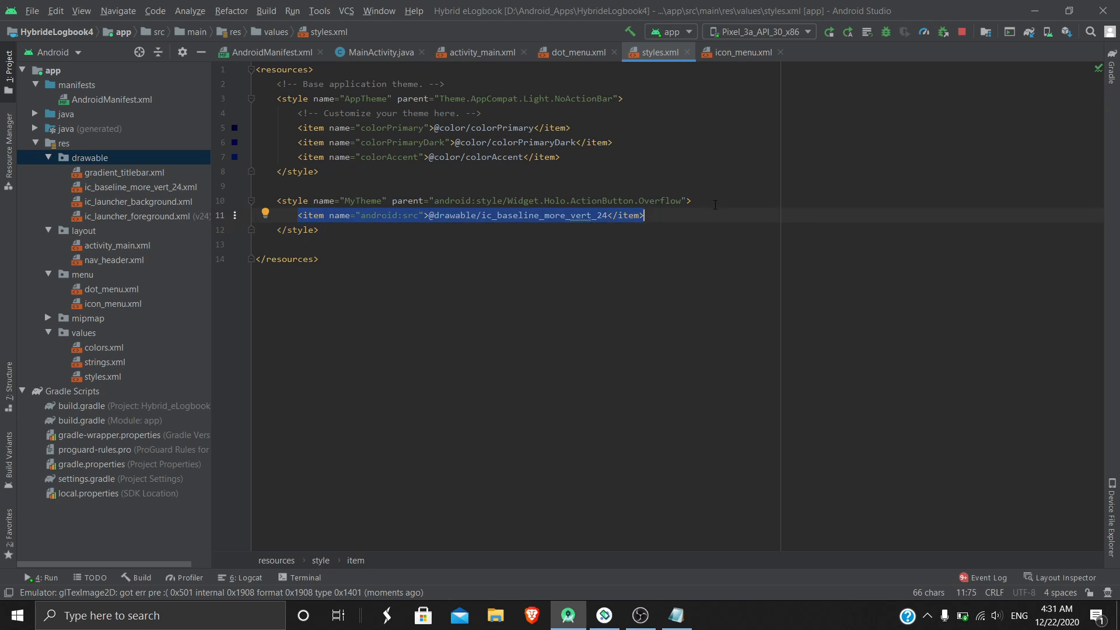
click(561, 156)
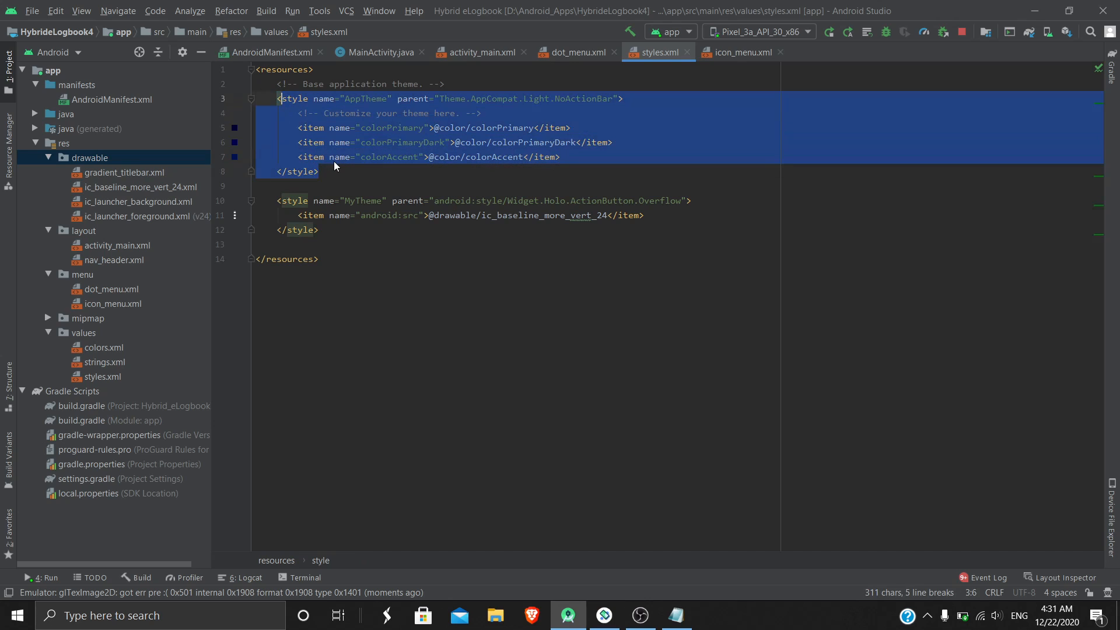
click(270, 51)
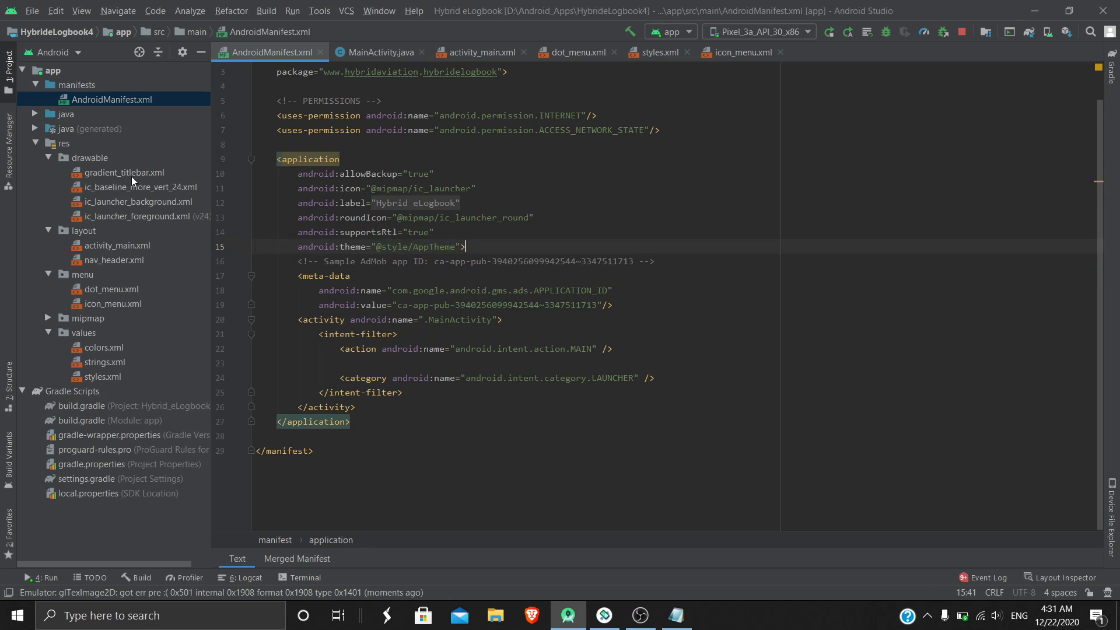
click(656, 52)
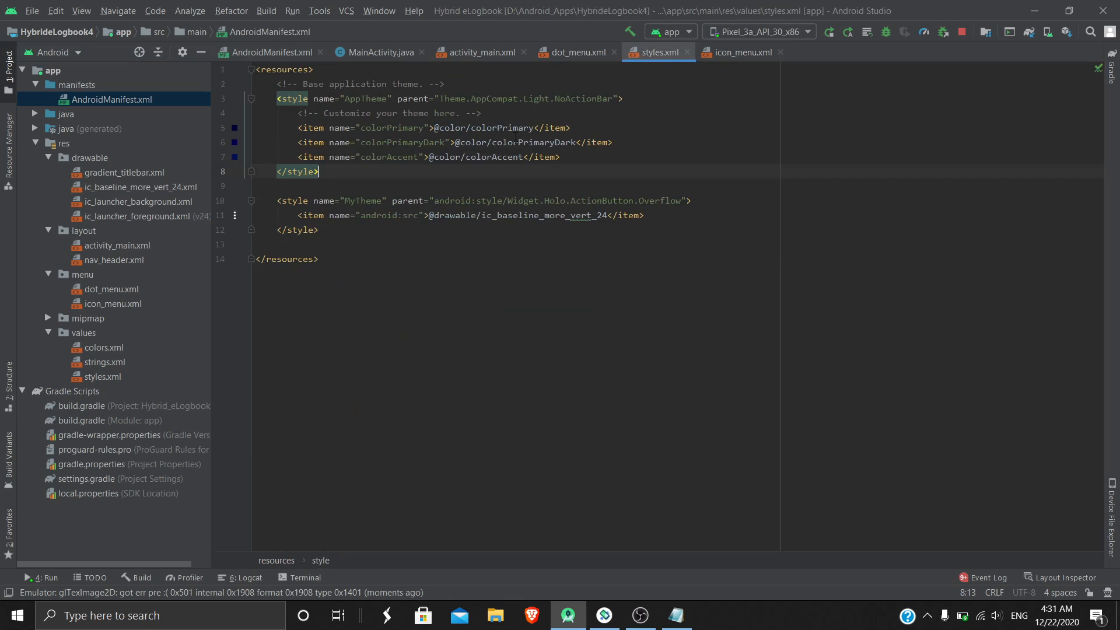
double_click(366, 98)
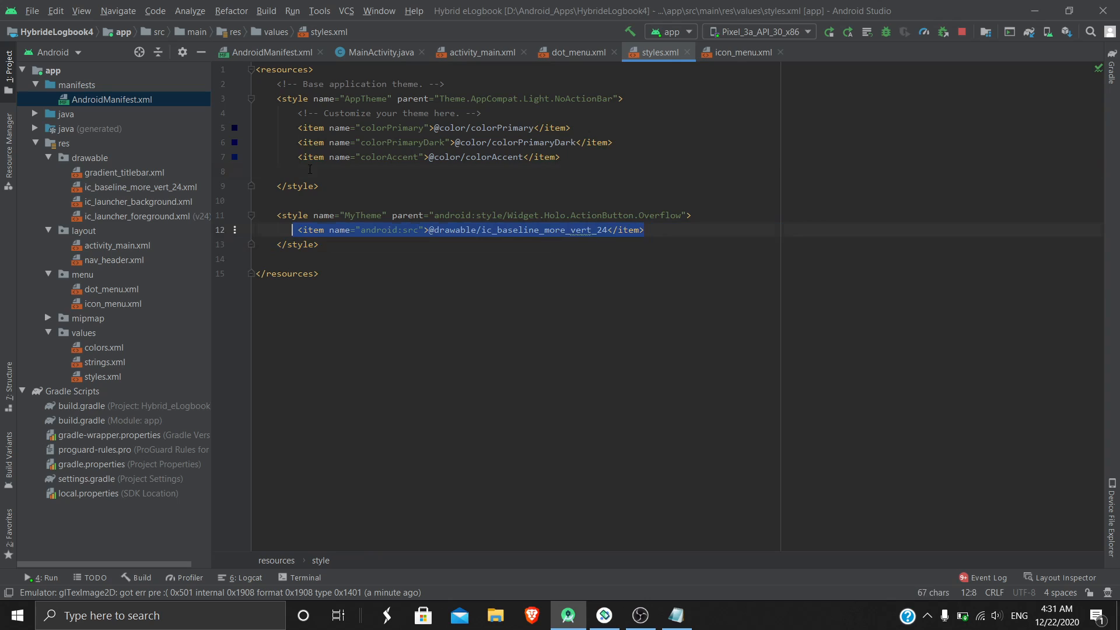
text(<item name=")
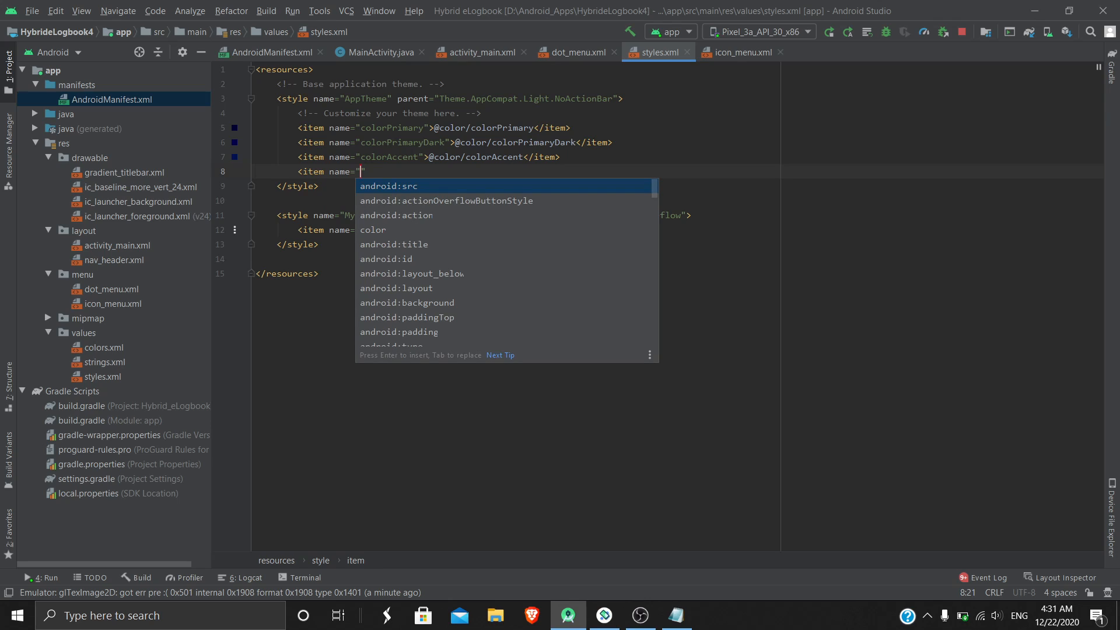
key(Down)
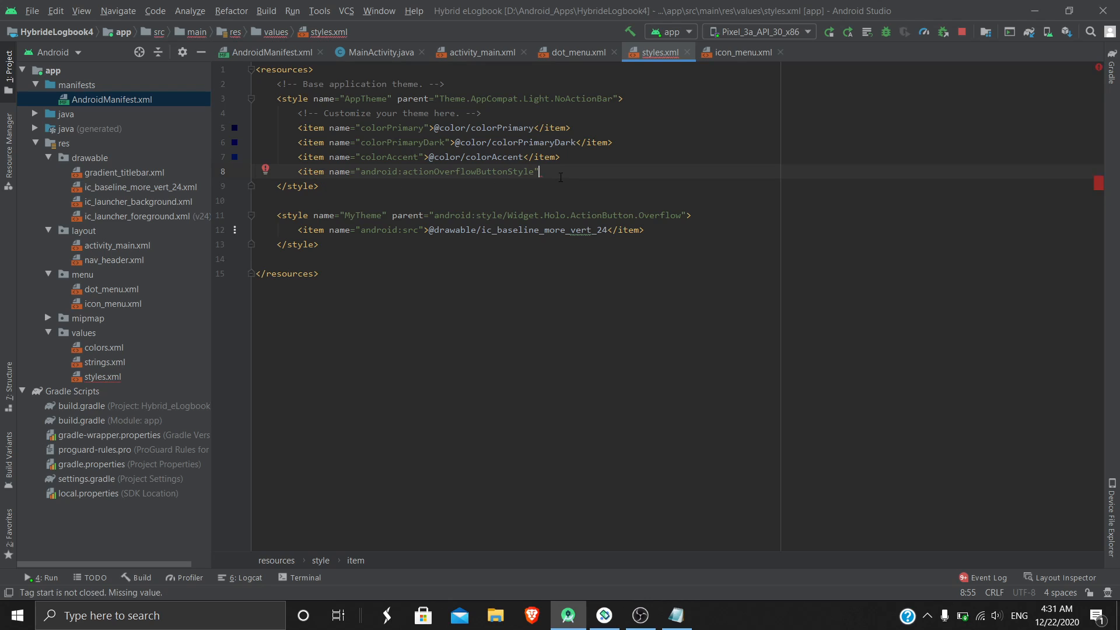
text(></item>)
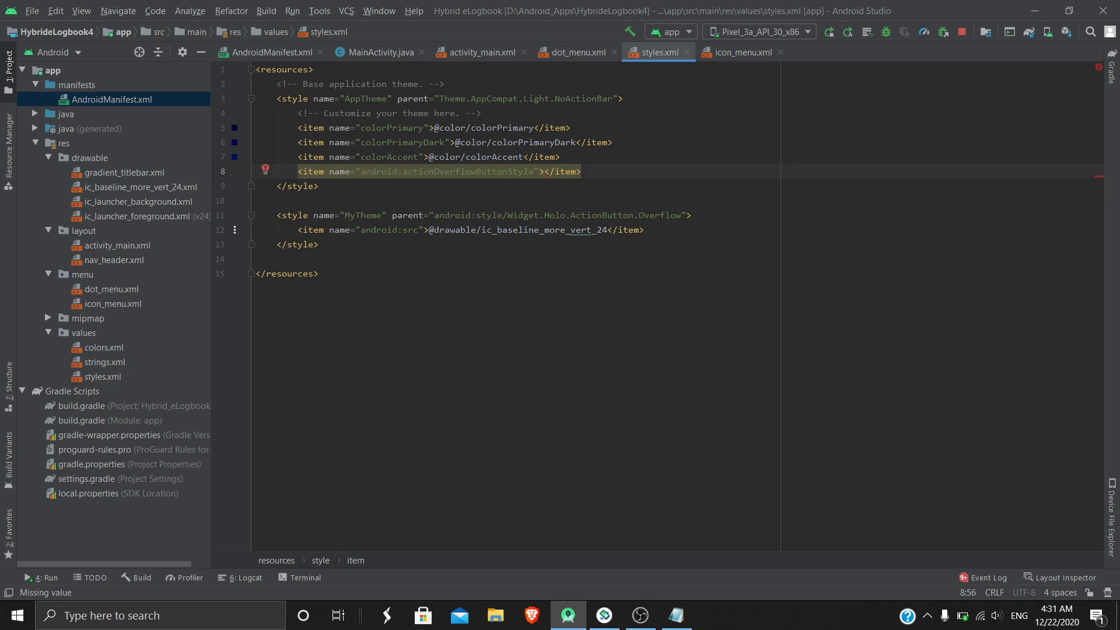
text(@style/)
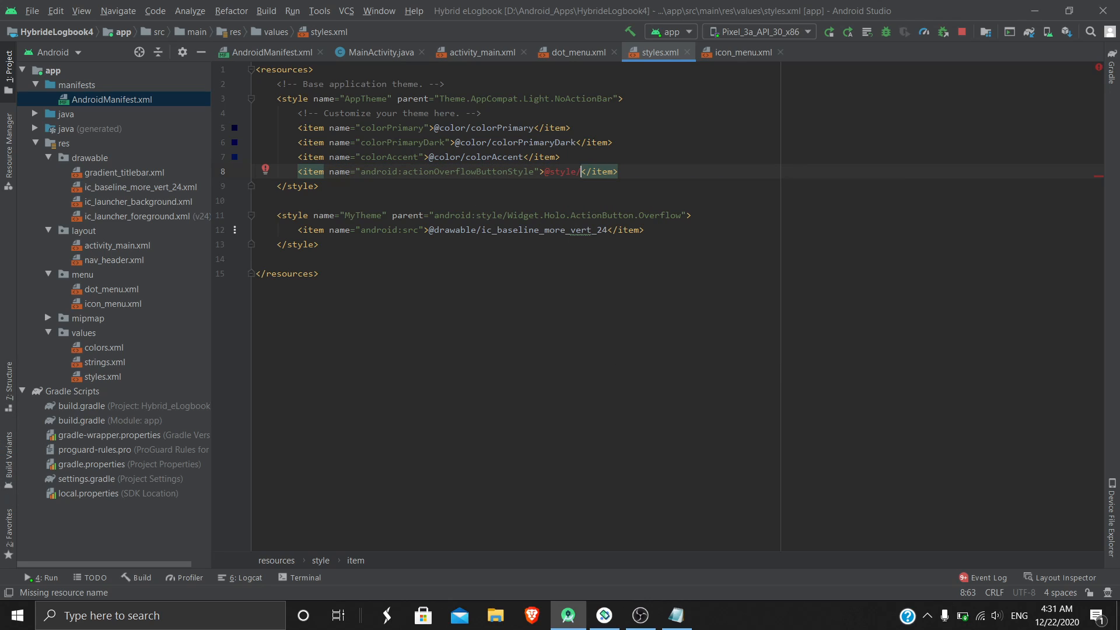
text(MyTheme)
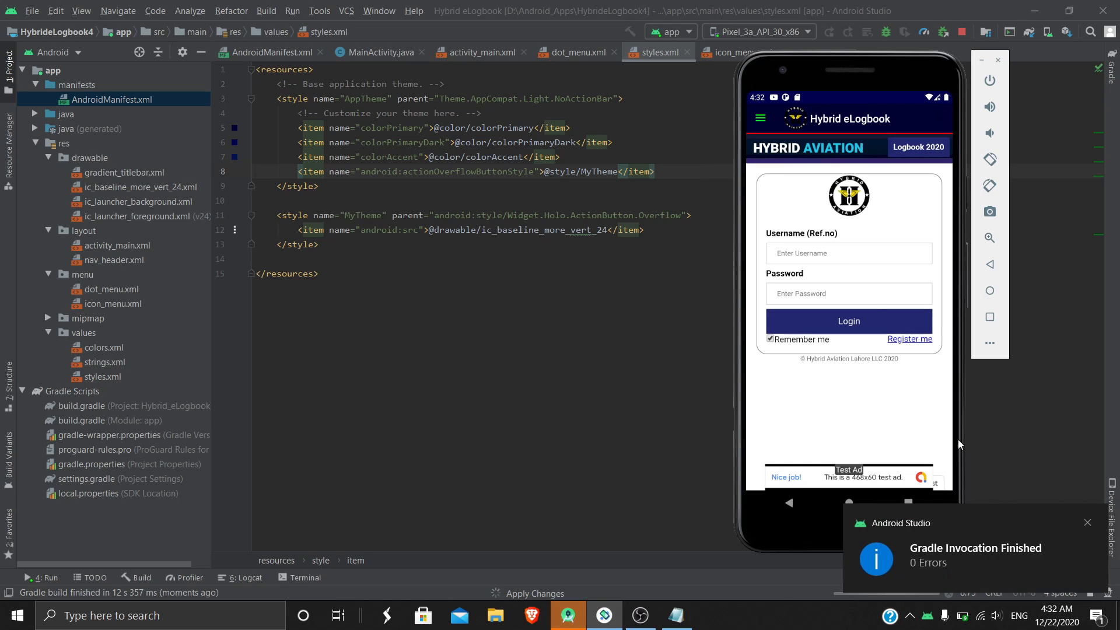
mouse_move(821, 312)
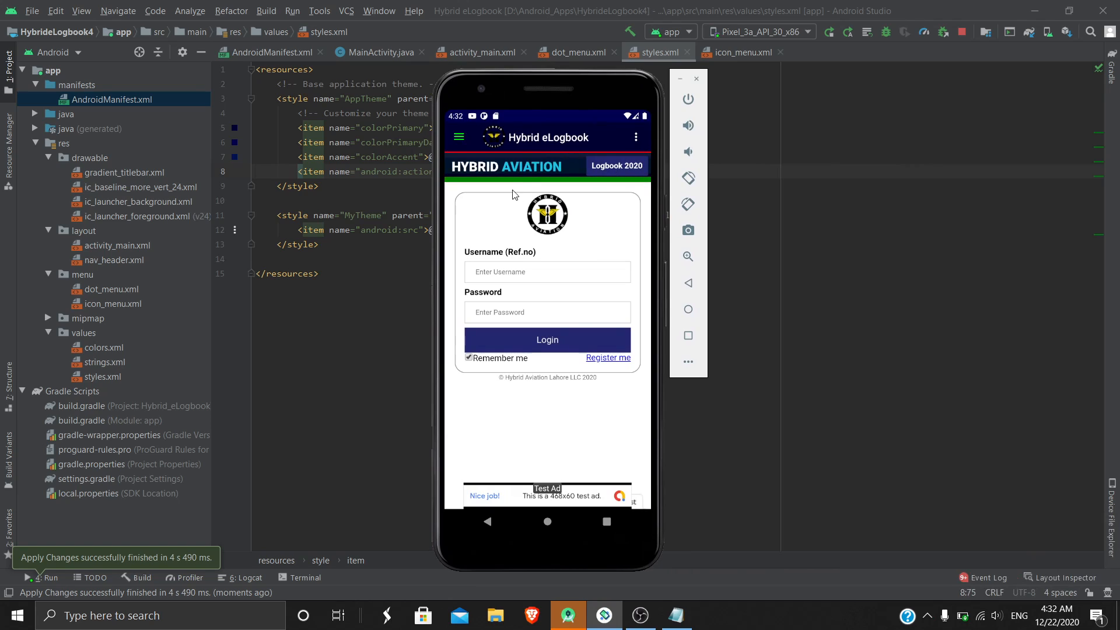
- Open and close the emulator's white three-dot overflow menu showing Settings, Share and Exit
click(634, 136)
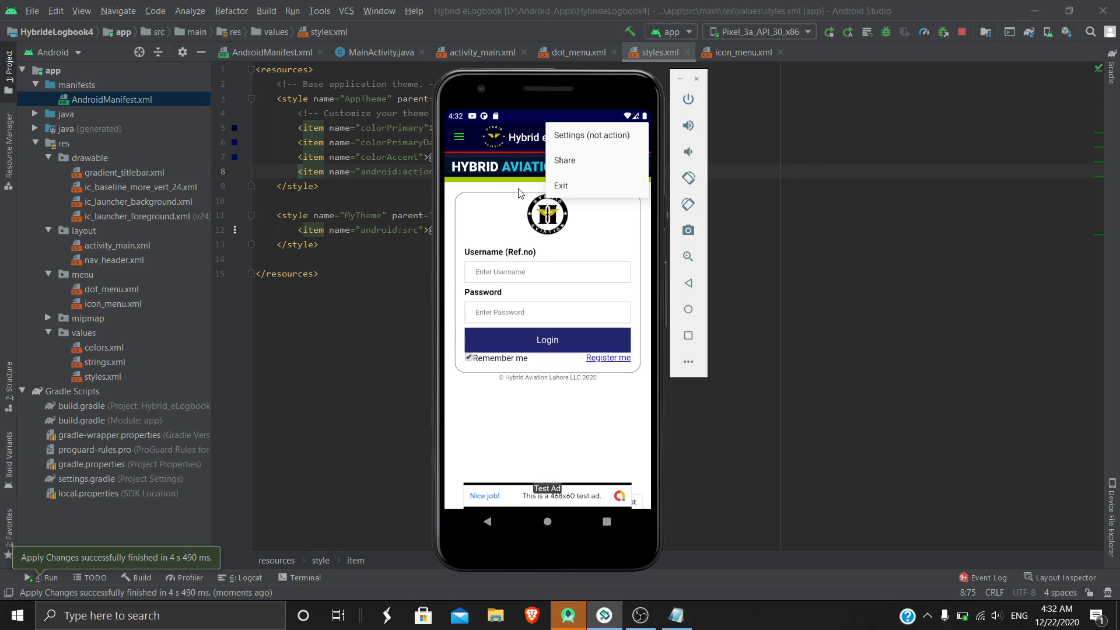
click(520, 194)
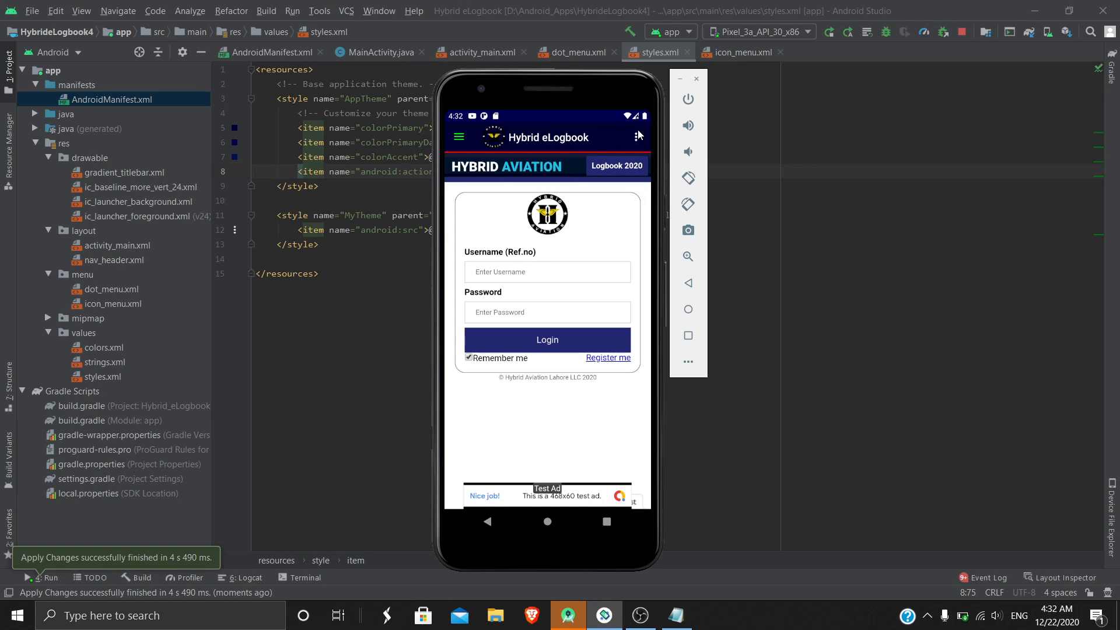
click(639, 137)
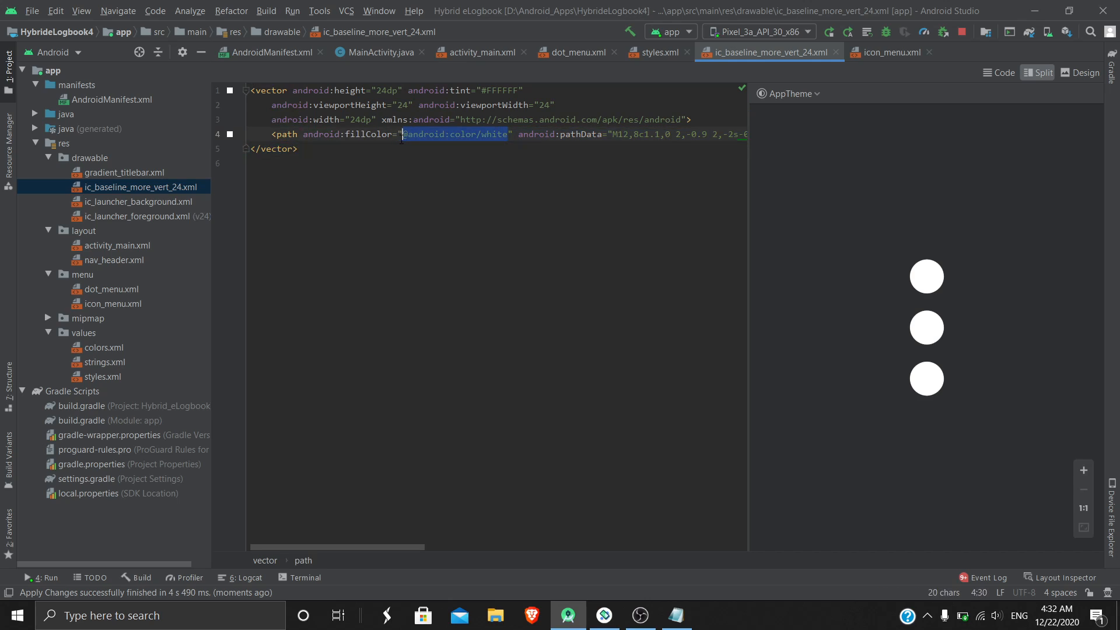
mouse_move(208, 277)
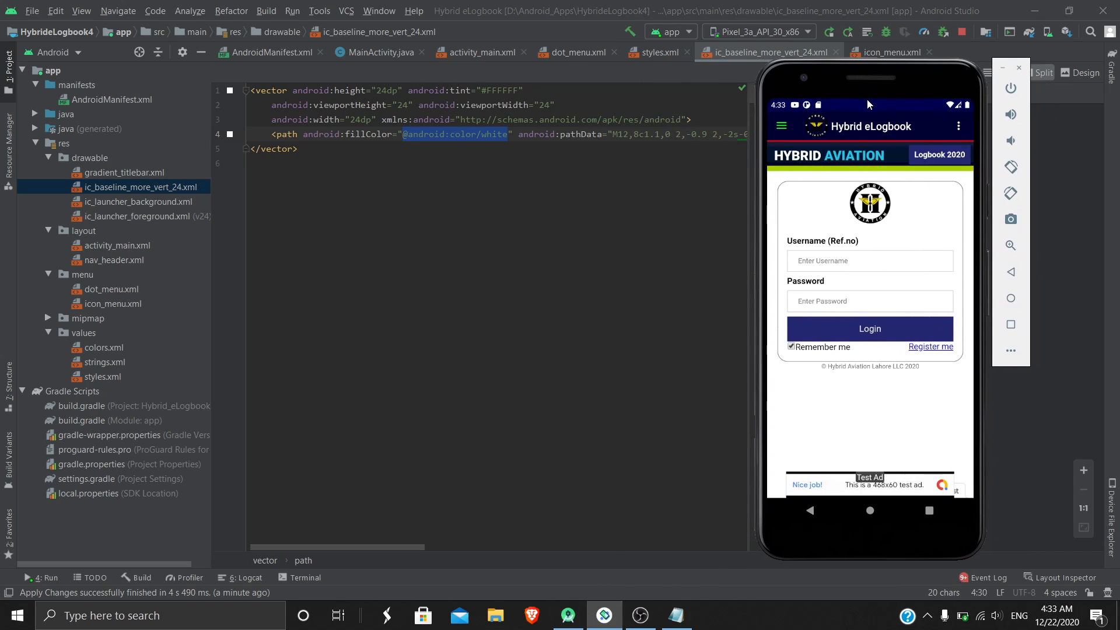
mouse_move(892, 142)
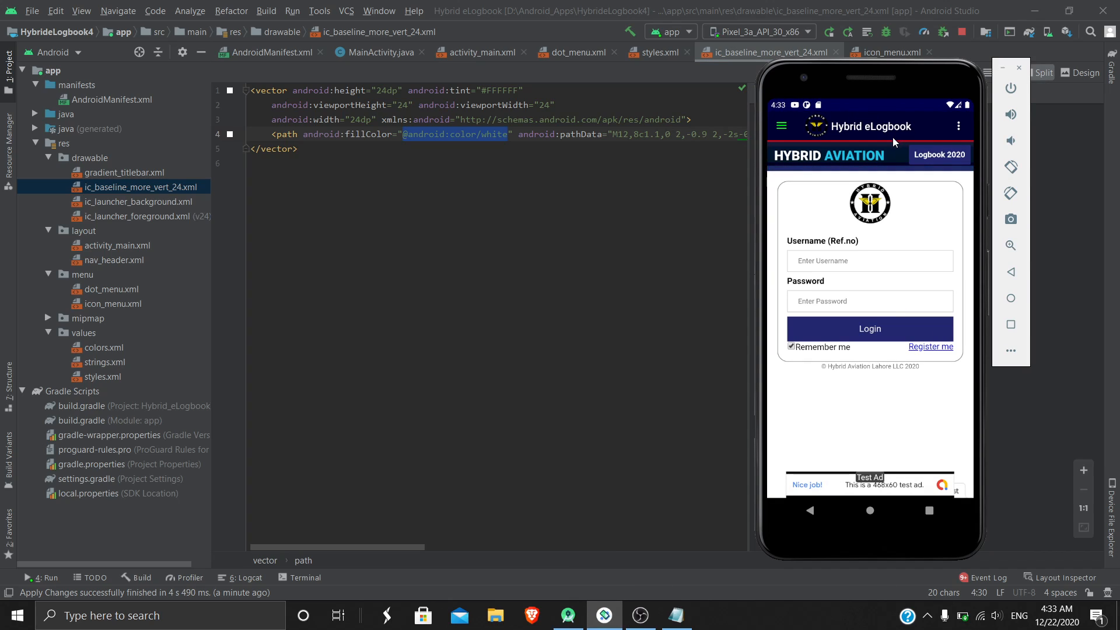